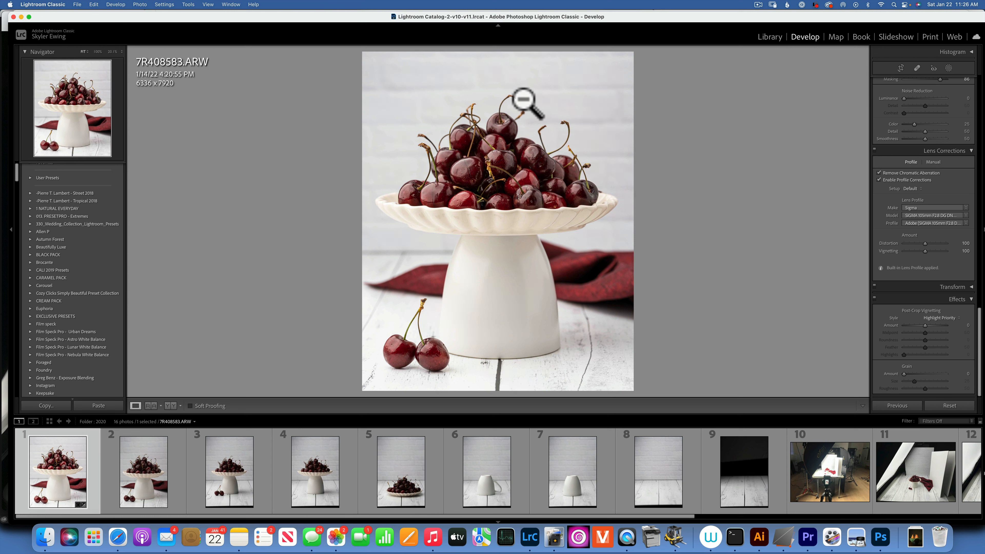
{"action": "mouse_move", "coordinate": [806, 270]}
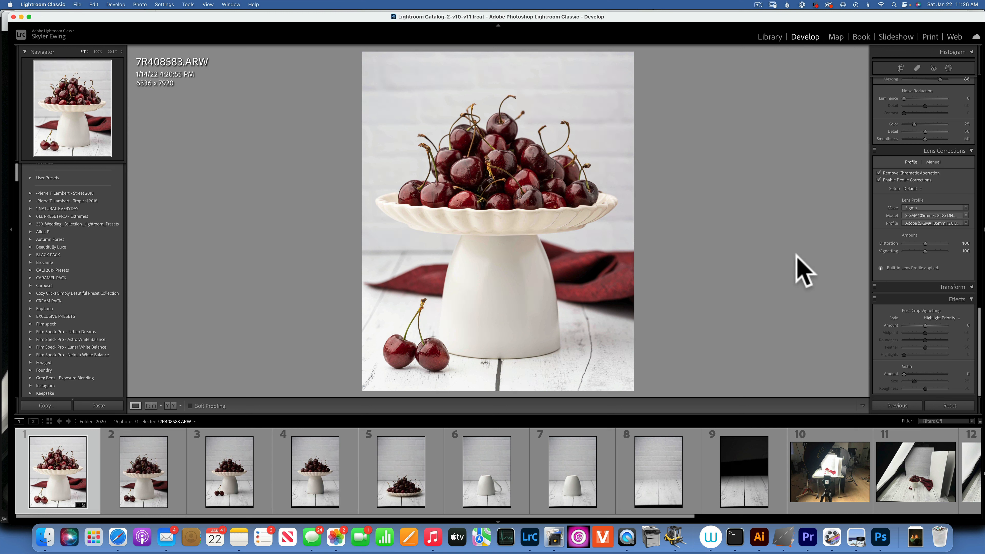
{"action": "mouse_move", "coordinate": [789, 270]}
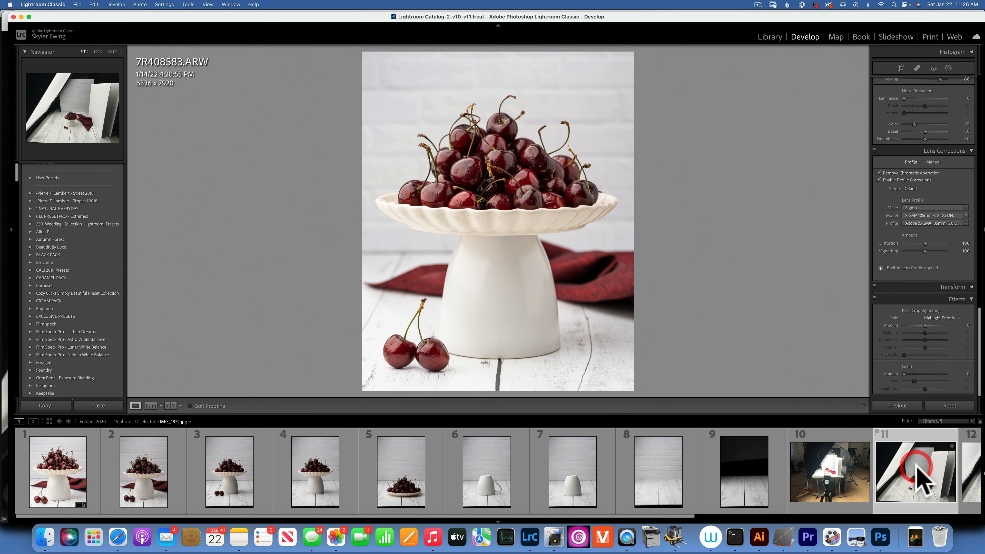
Step: View the behind-the-scenes setup photo IMG_1872.jpg, ending on IMG_1875.jpg with the softbox
{"action": "left_click", "coordinate": [915, 473]}
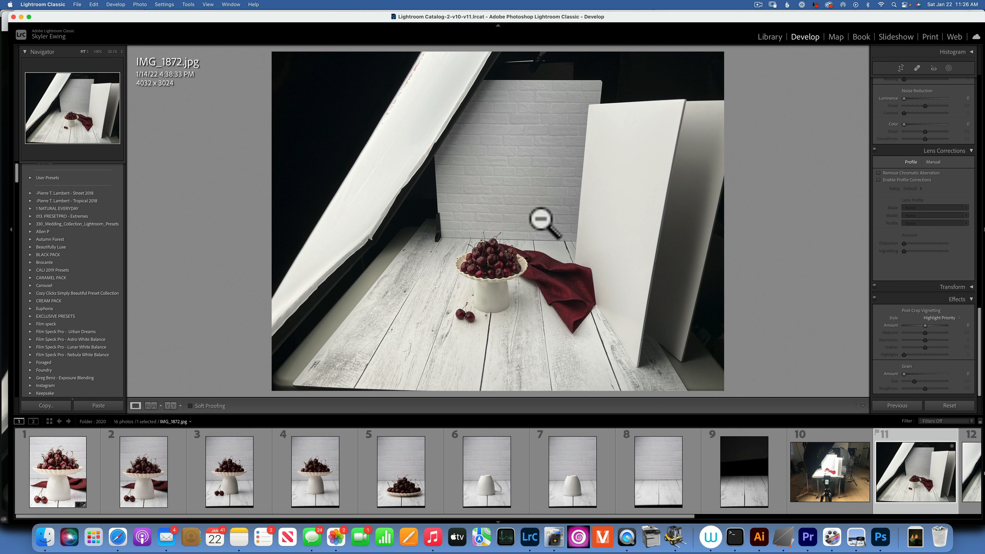
{"action": "mouse_move", "coordinate": [424, 331]}
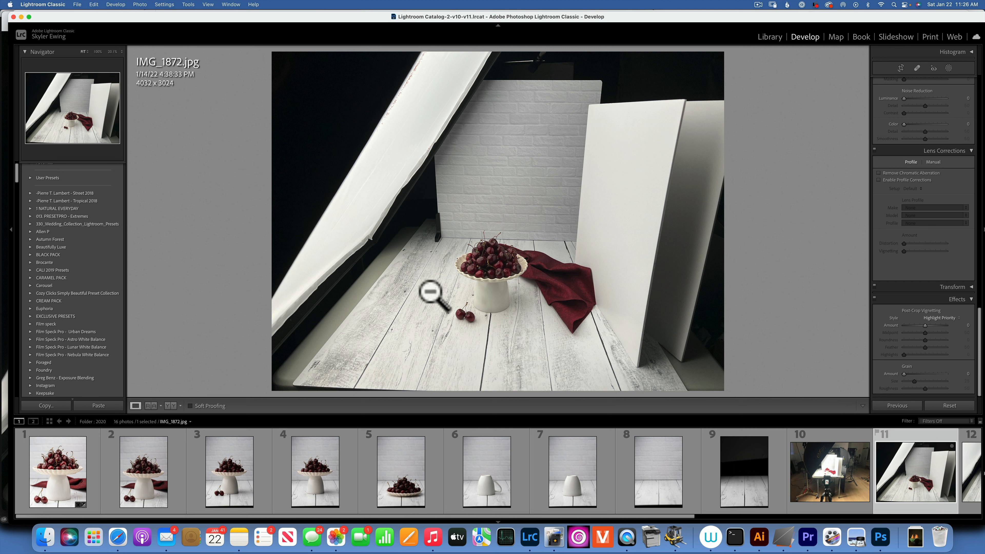
{"action": "mouse_move", "coordinate": [528, 169]}
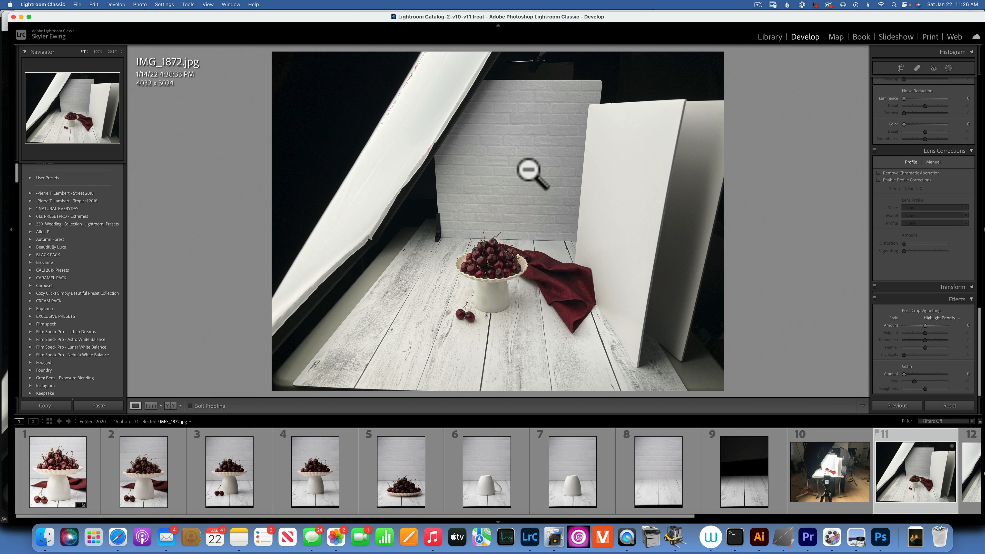
{"action": "mouse_move", "coordinate": [377, 141]}
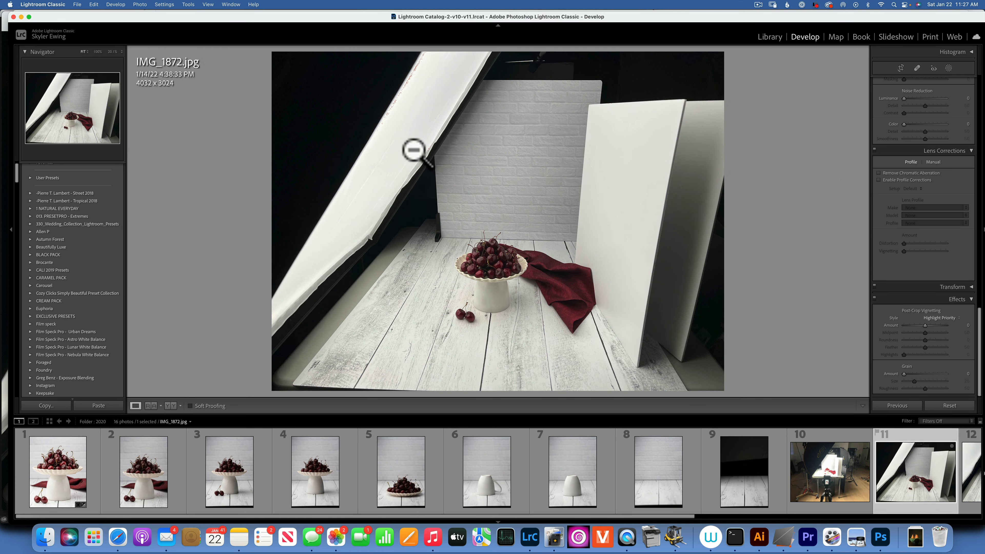
{"action": "mouse_move", "coordinate": [450, 154]}
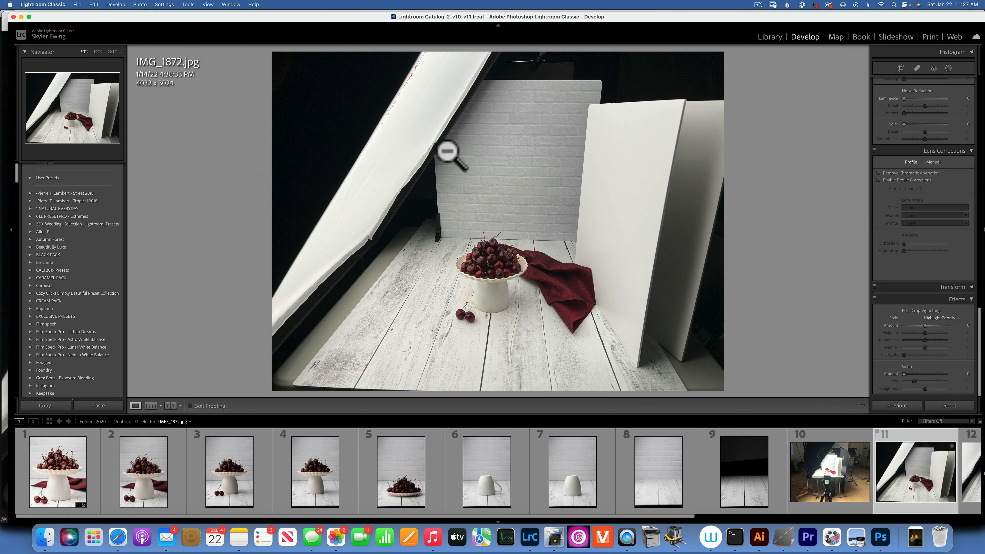
{"action": "mouse_move", "coordinate": [645, 210]}
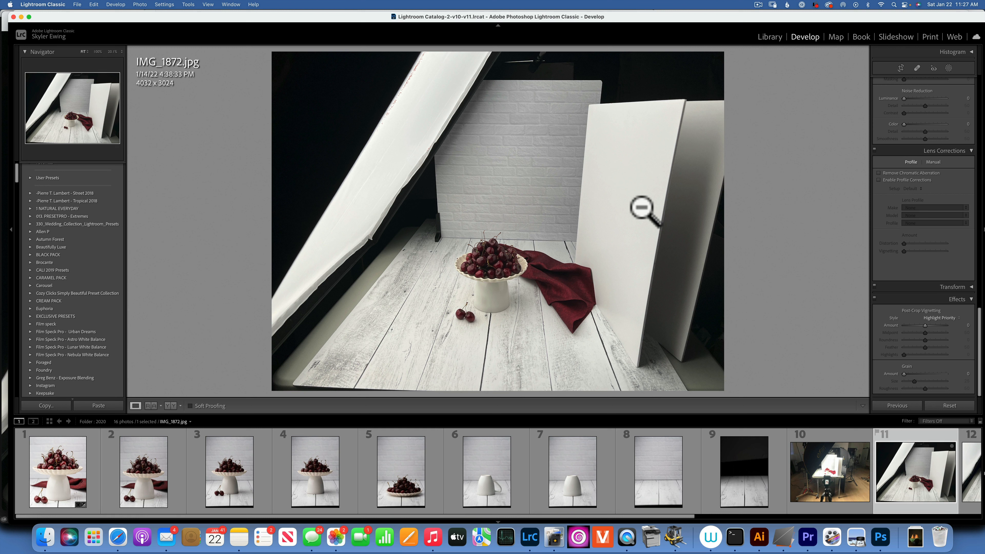
{"action": "mouse_move", "coordinate": [641, 185]}
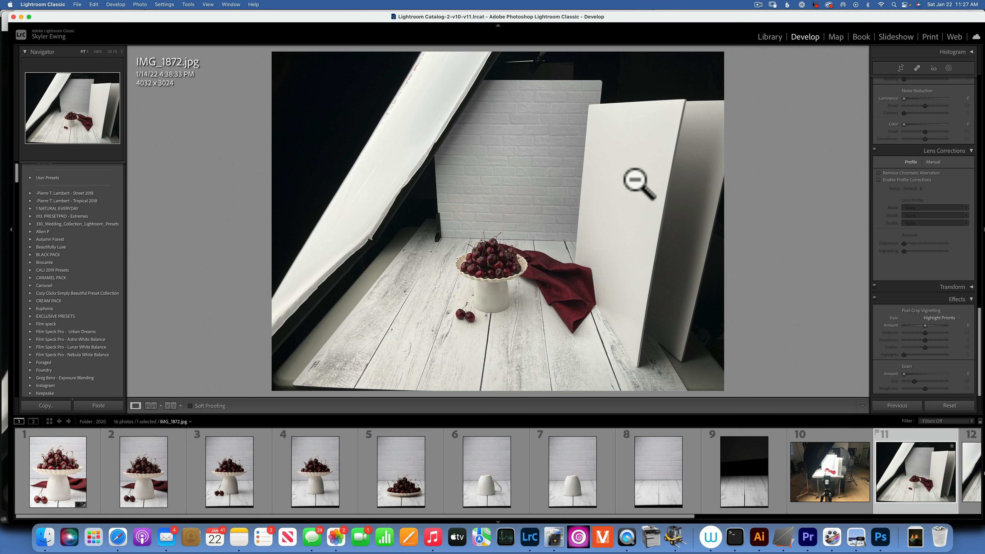
{"action": "mouse_move", "coordinate": [639, 188]}
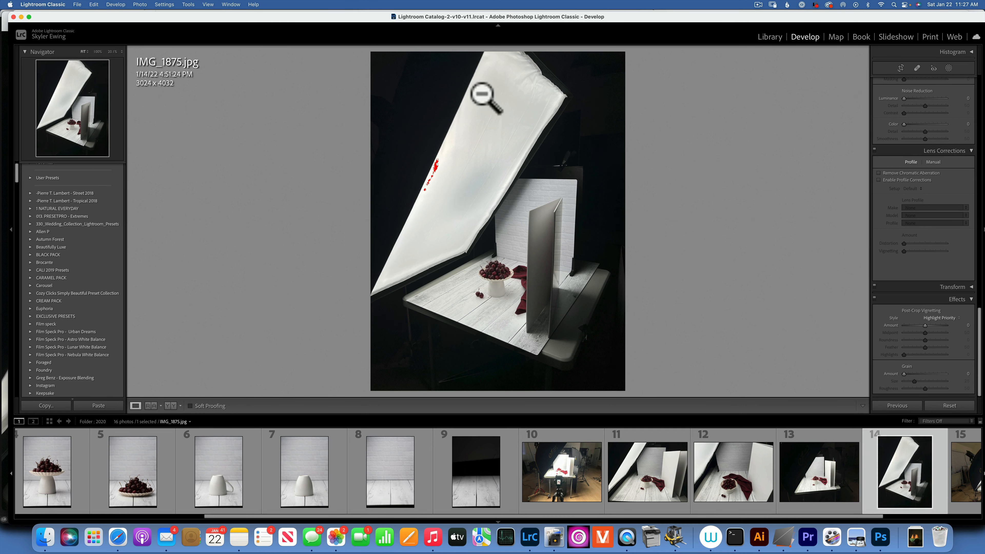
{"action": "mouse_move", "coordinate": [506, 244]}
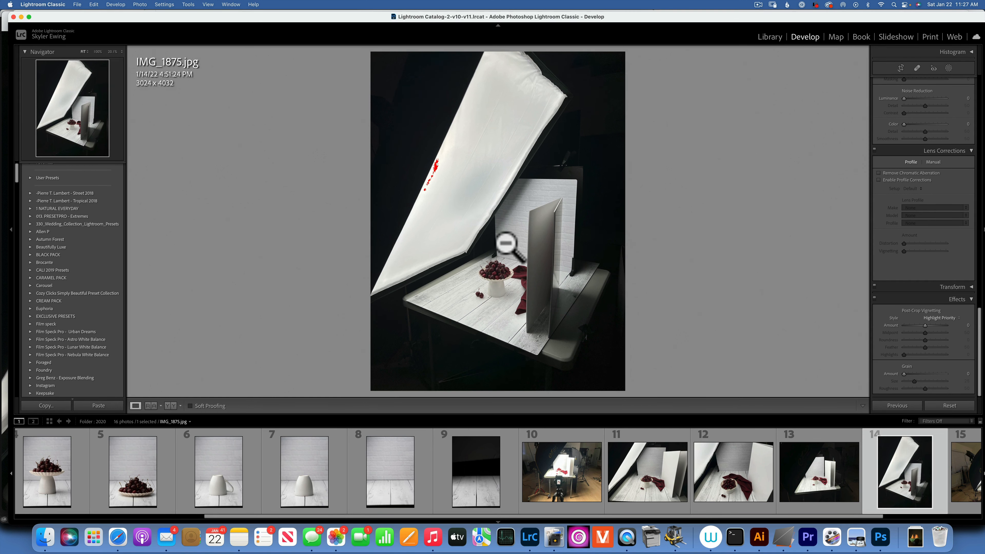
{"action": "mouse_move", "coordinate": [469, 104]}
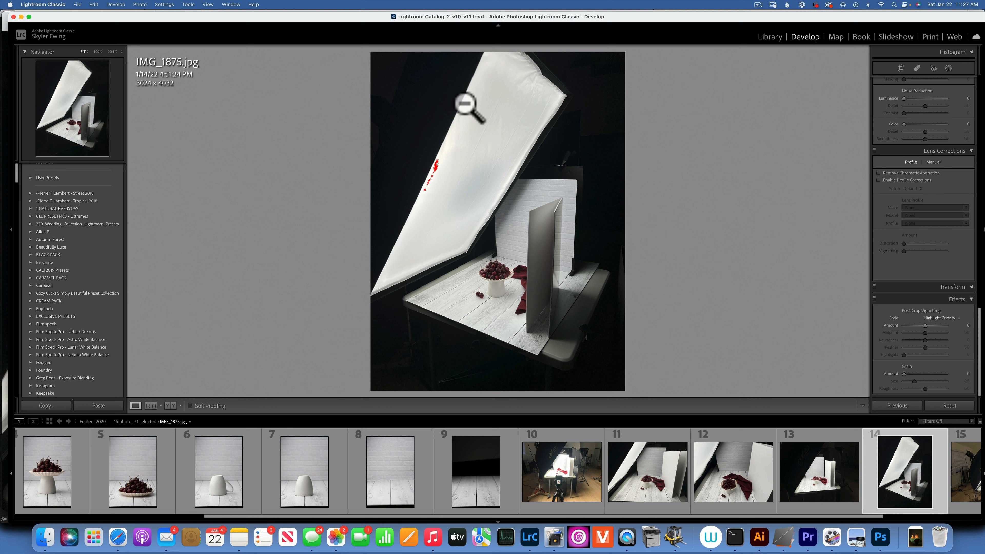
{"action": "mouse_move", "coordinate": [483, 170]}
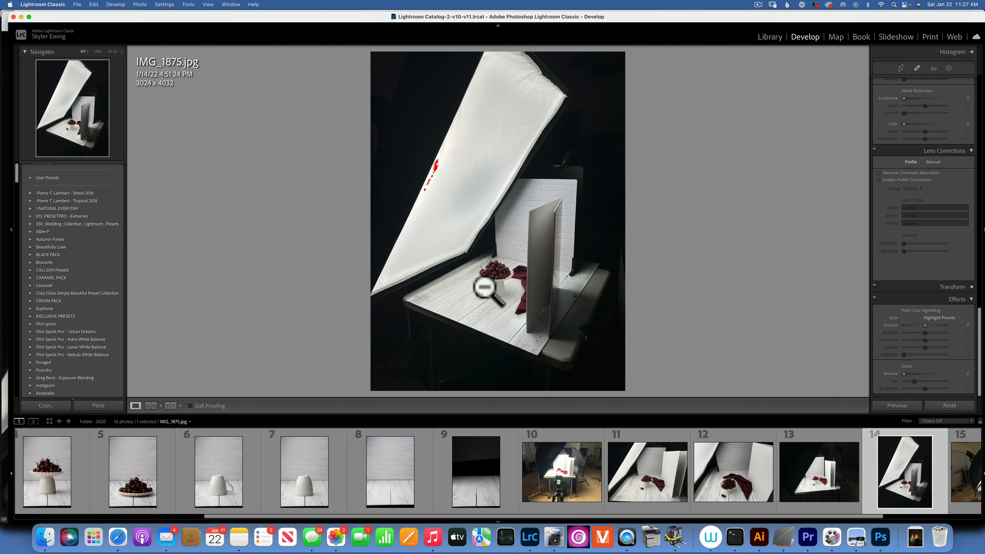
{"action": "mouse_move", "coordinate": [566, 303]}
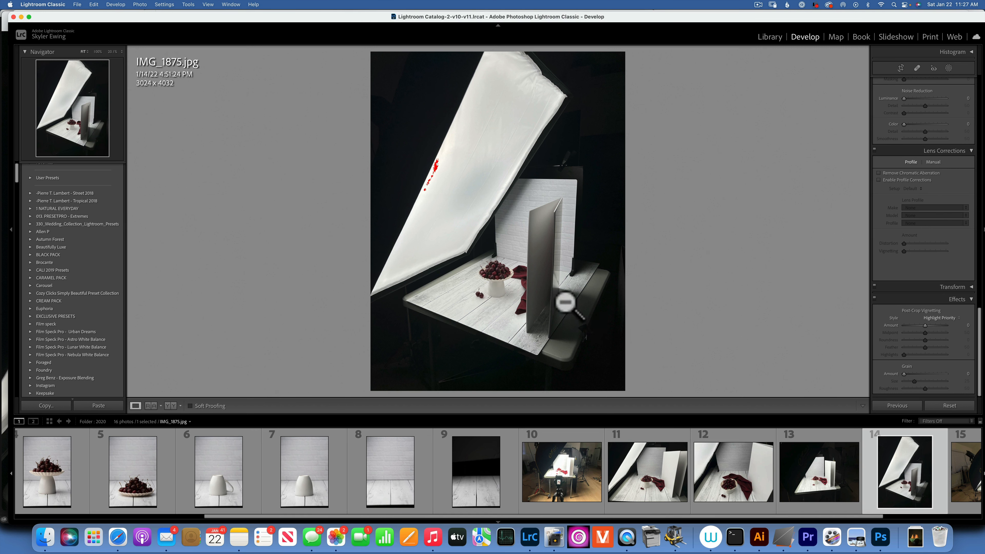
{"action": "mouse_move", "coordinate": [494, 122]}
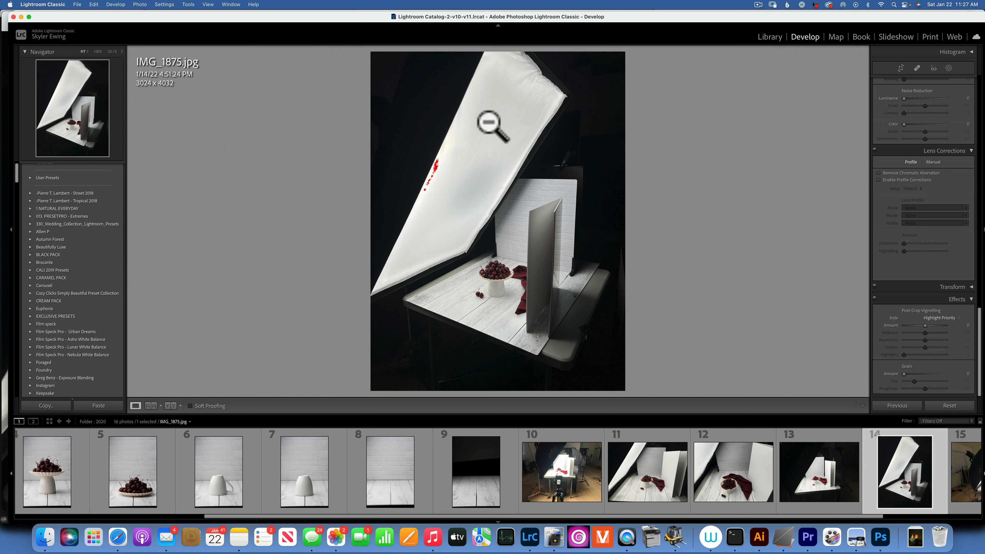
{"action": "mouse_move", "coordinate": [602, 288]}
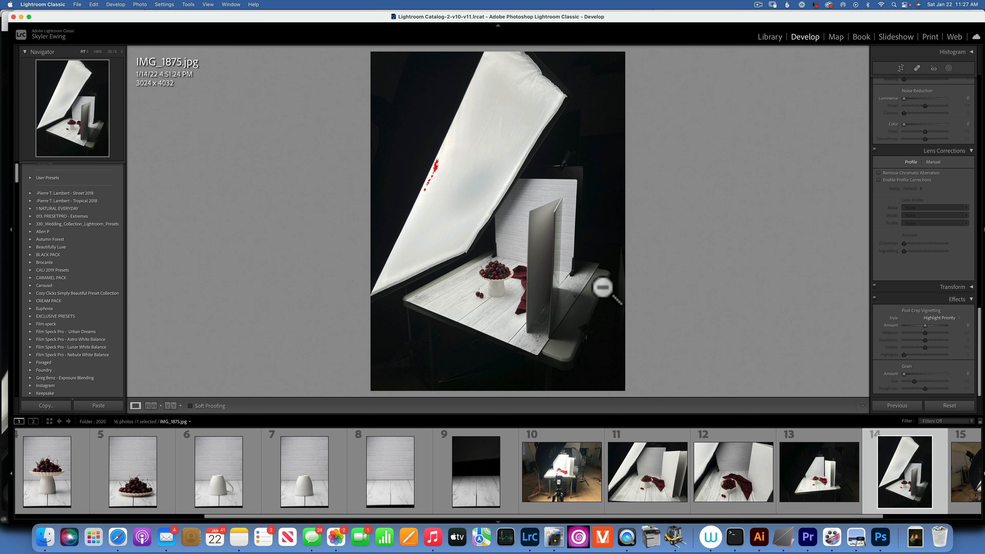
{"action": "mouse_move", "coordinate": [476, 289]}
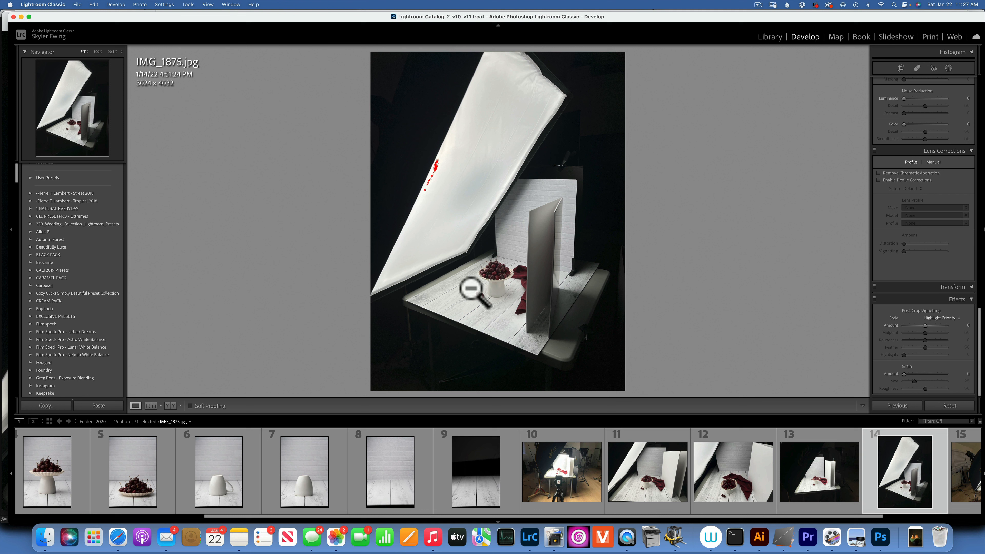
{"action": "mouse_move", "coordinate": [936, 481]}
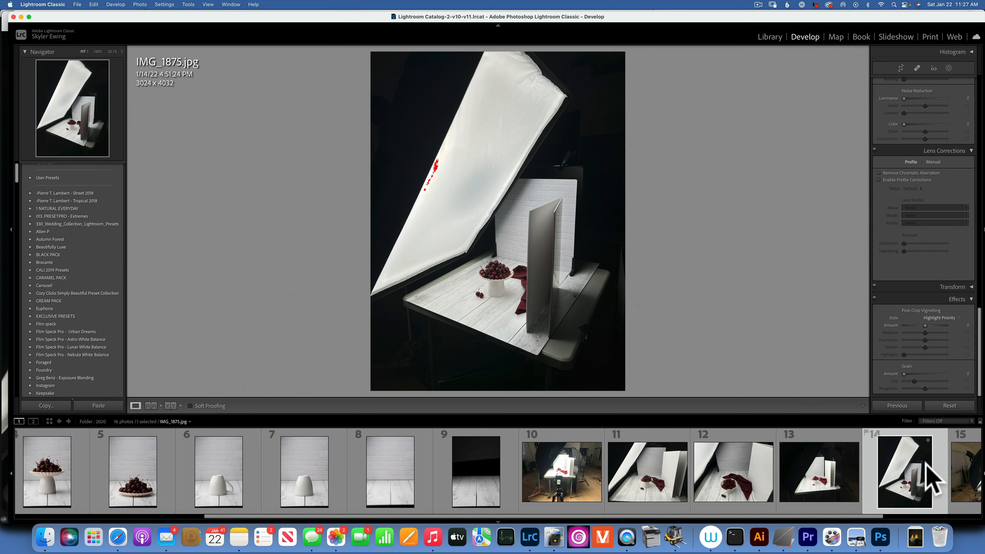
Step: View the wide studio shot IMG_1876.jpg, then the empty dark backdrop photo 7R408629.ARW
{"action": "left_click", "coordinate": [852, 471]}
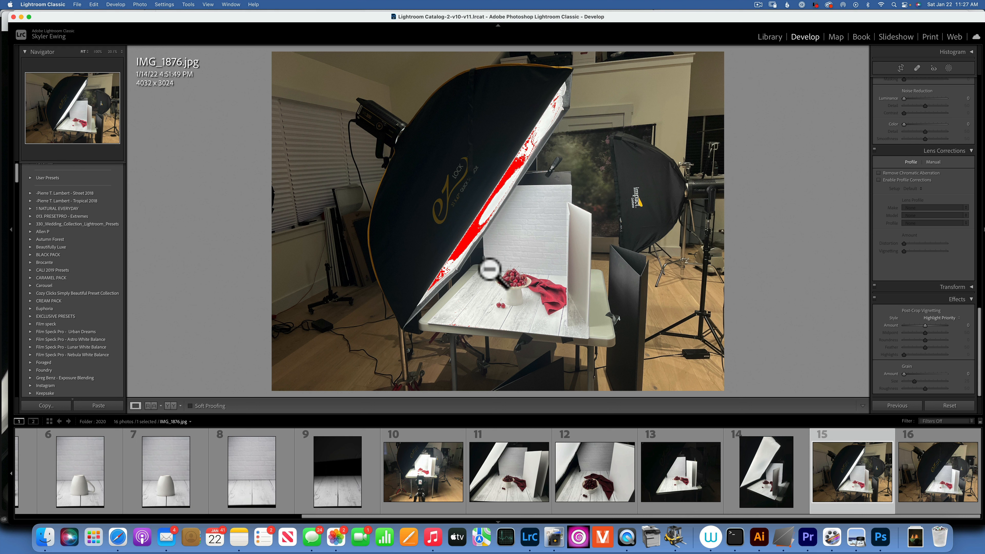
{"action": "mouse_move", "coordinate": [372, 421]}
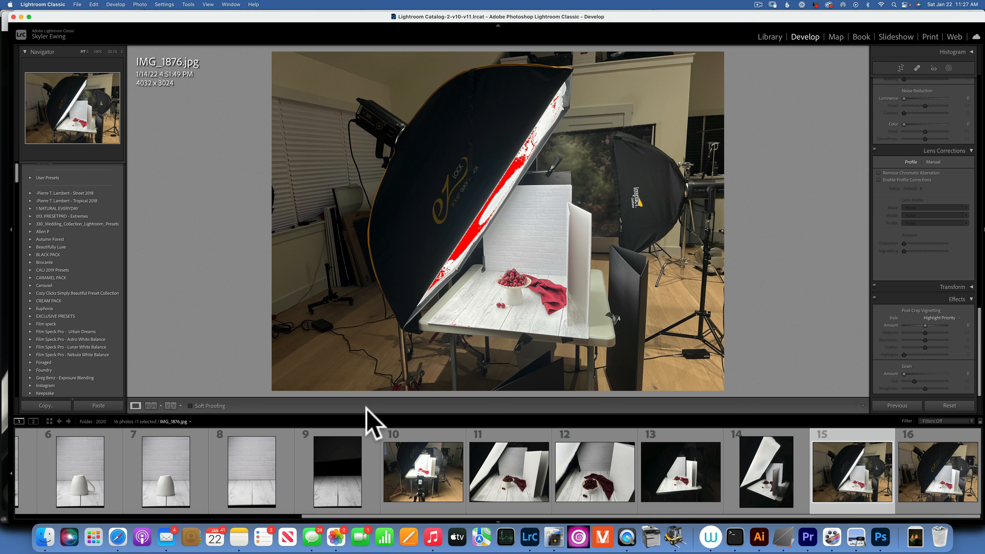
{"action": "left_click", "coordinate": [337, 471]}
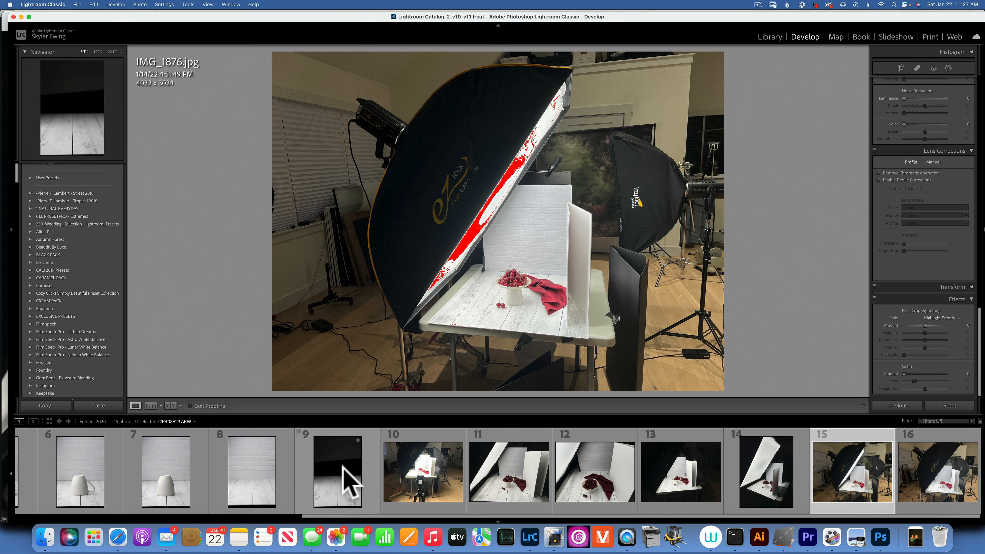
{"action": "left_click", "coordinate": [337, 471]}
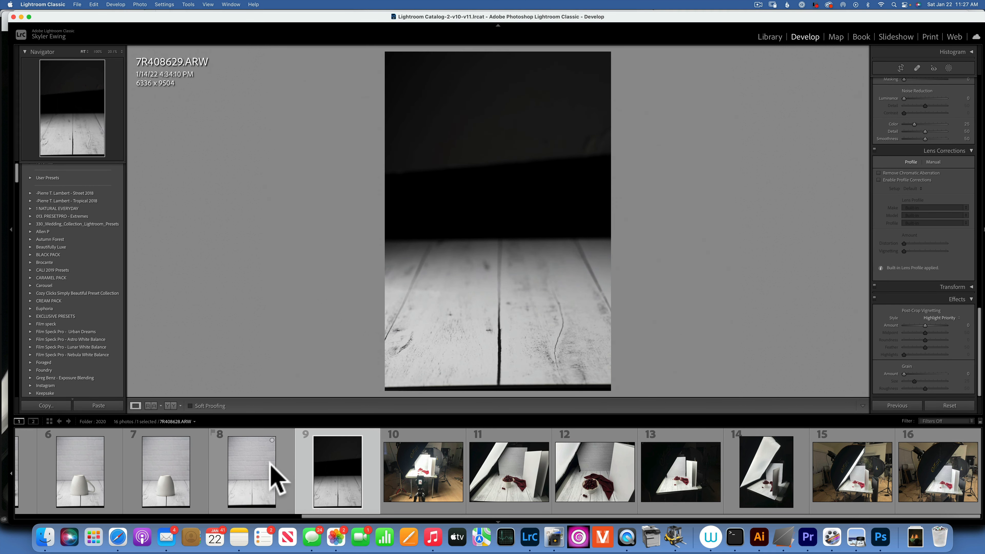
Step: Page through the white brick backdrop, the cup shots and the cherries on a low plate
{"action": "left_click", "coordinate": [252, 471]}
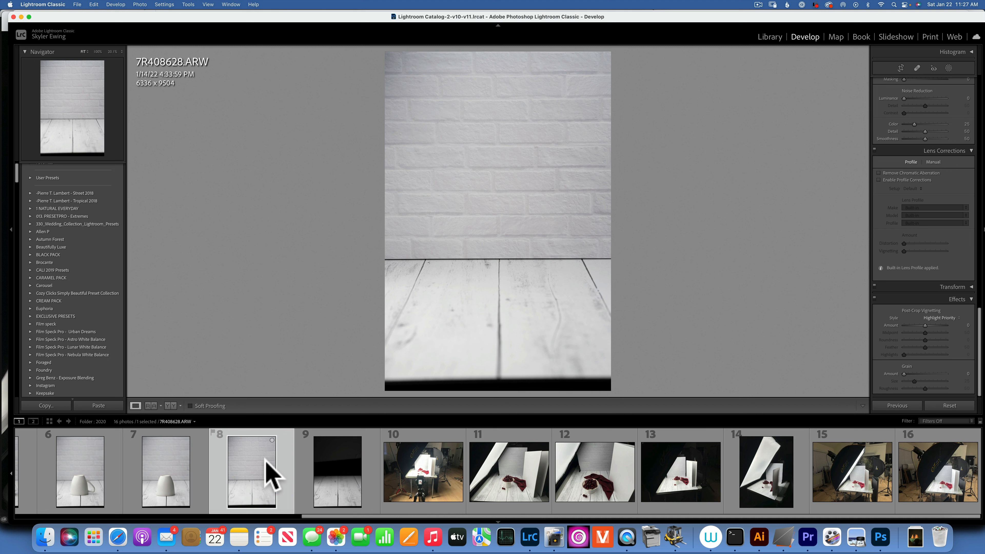
{"action": "left_click", "coordinate": [78, 471]}
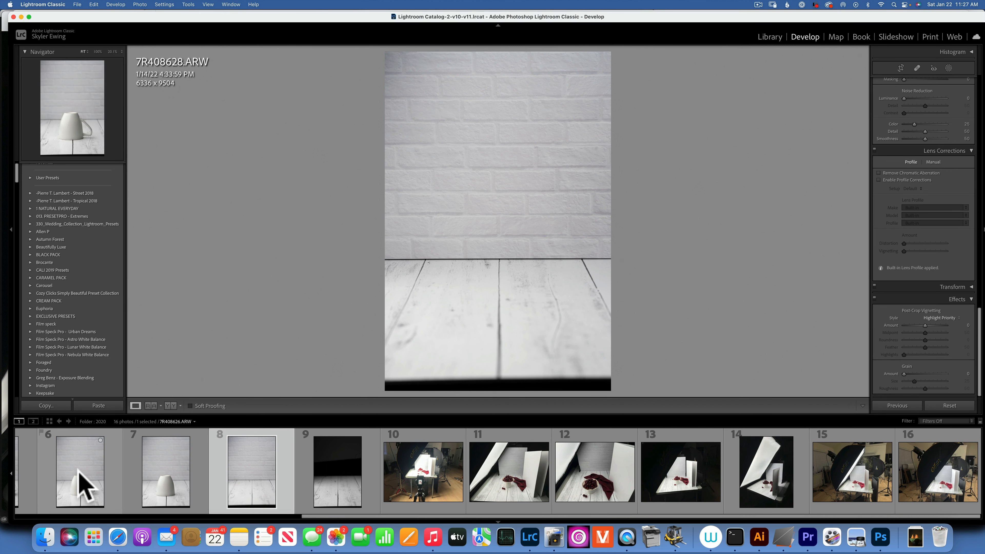
{"action": "mouse_move", "coordinate": [80, 471]}
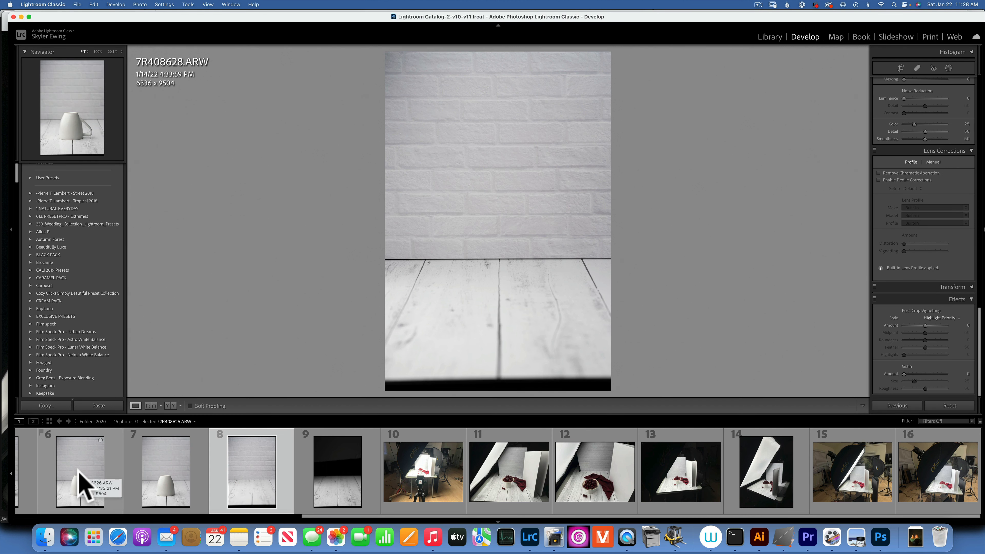
{"action": "left_click", "coordinate": [80, 471]}
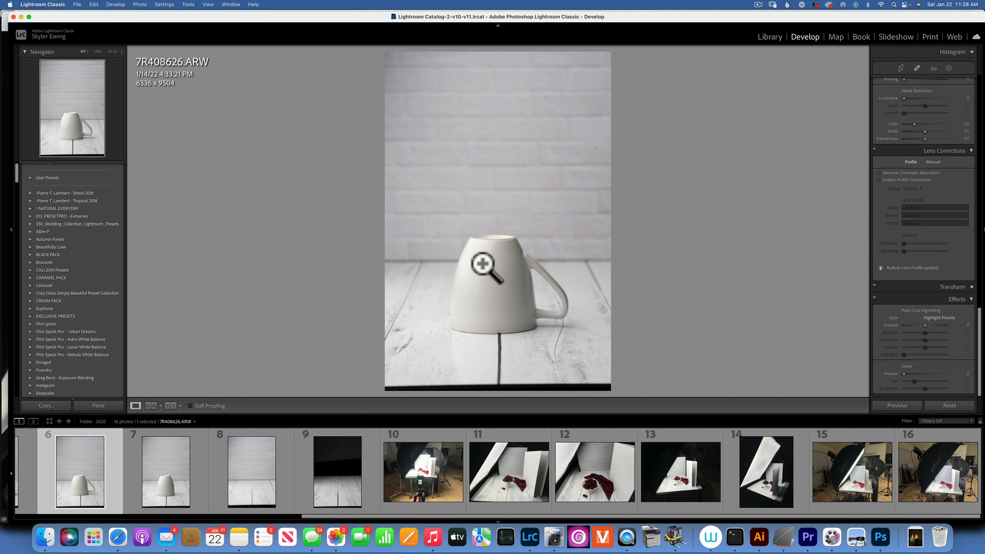
{"action": "mouse_move", "coordinate": [506, 291]}
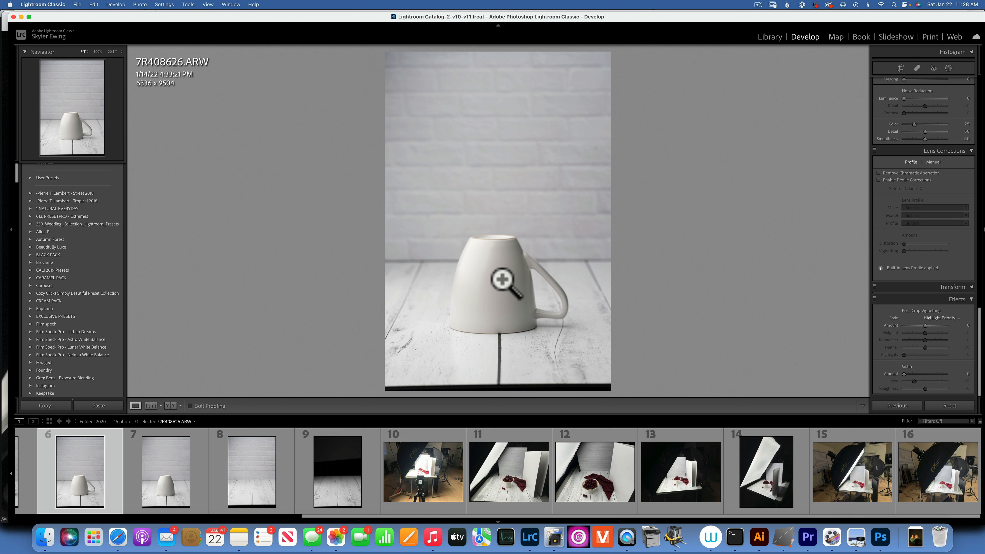
{"action": "left_click", "coordinate": [166, 471]}
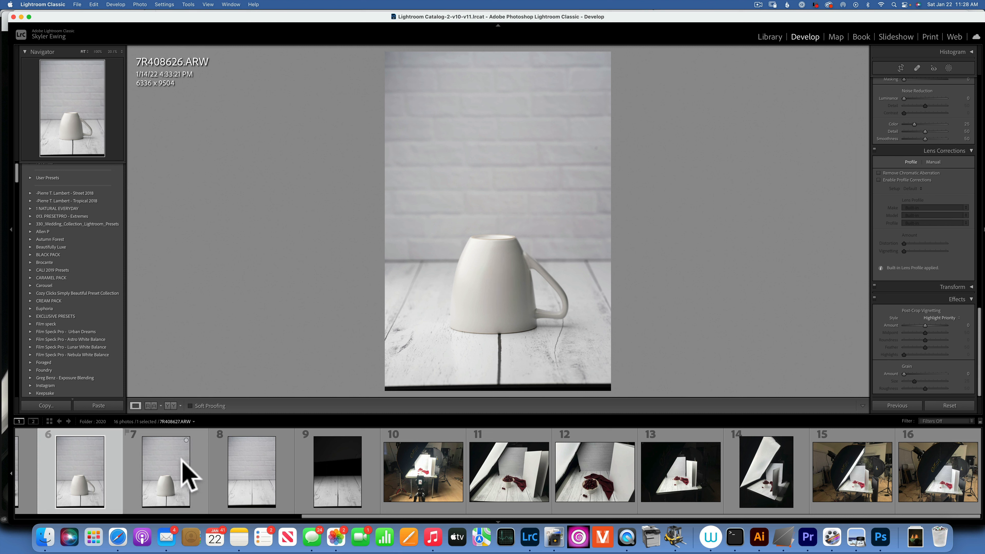
{"action": "left_click", "coordinate": [165, 471]}
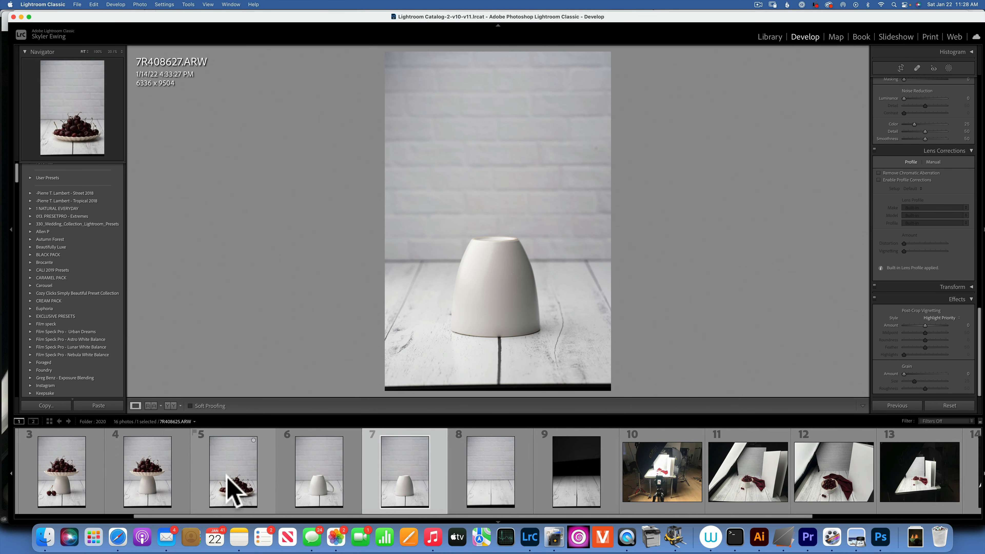
{"action": "left_click", "coordinate": [232, 472]}
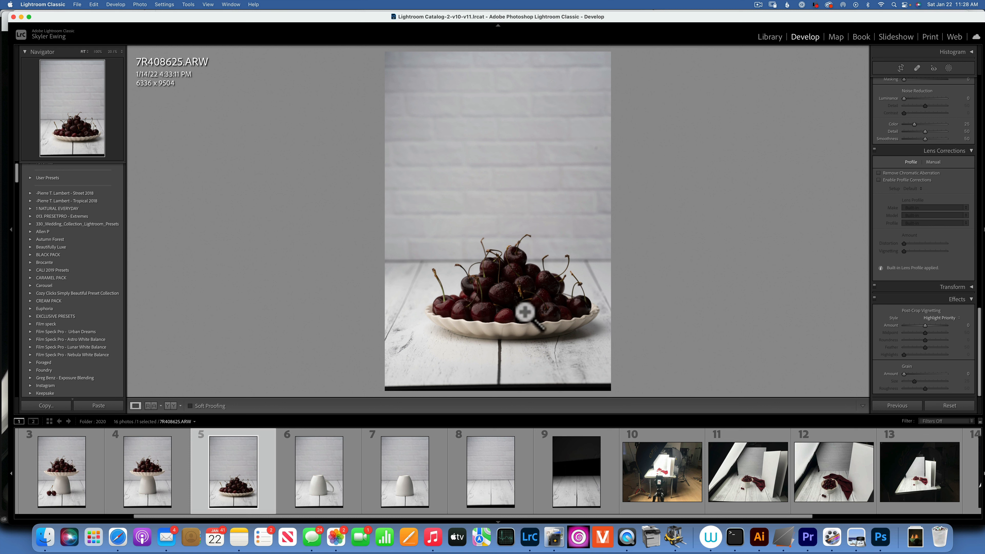
Step: View the cake-stand and red-napkin cherry shots, ending on the edited 7R408583.ARW
{"action": "left_click", "coordinate": [148, 471]}
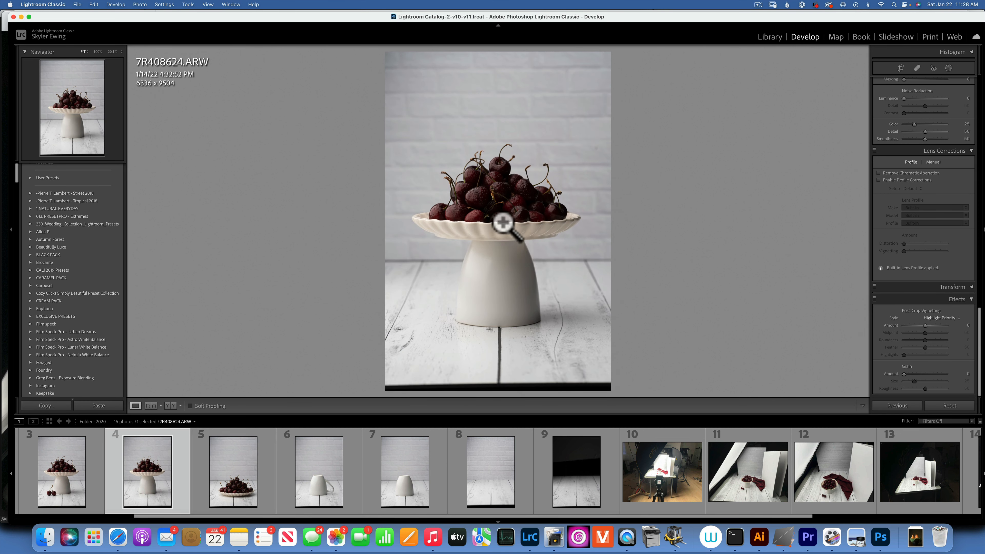
{"action": "mouse_move", "coordinate": [521, 238]}
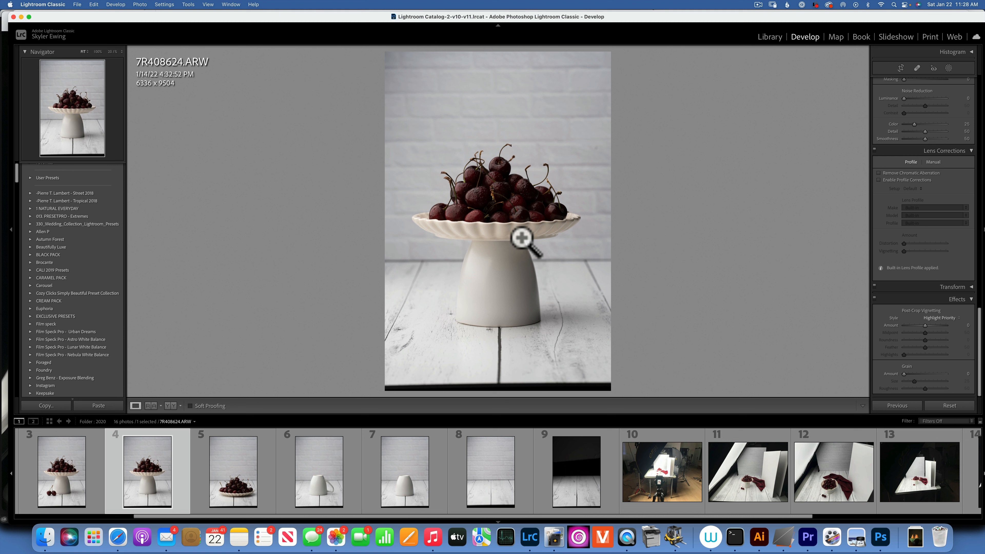
{"action": "mouse_move", "coordinate": [527, 241]}
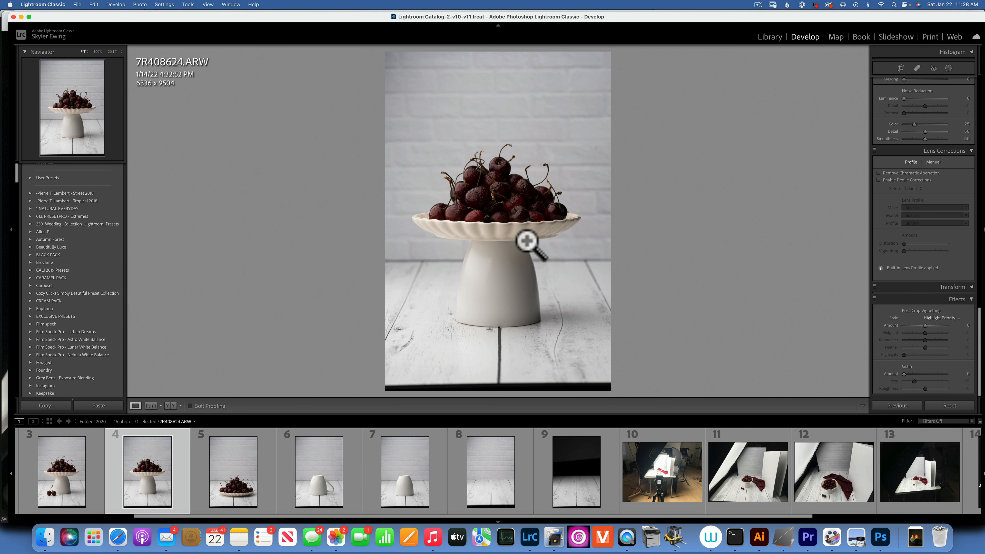
{"action": "mouse_move", "coordinate": [286, 431]}
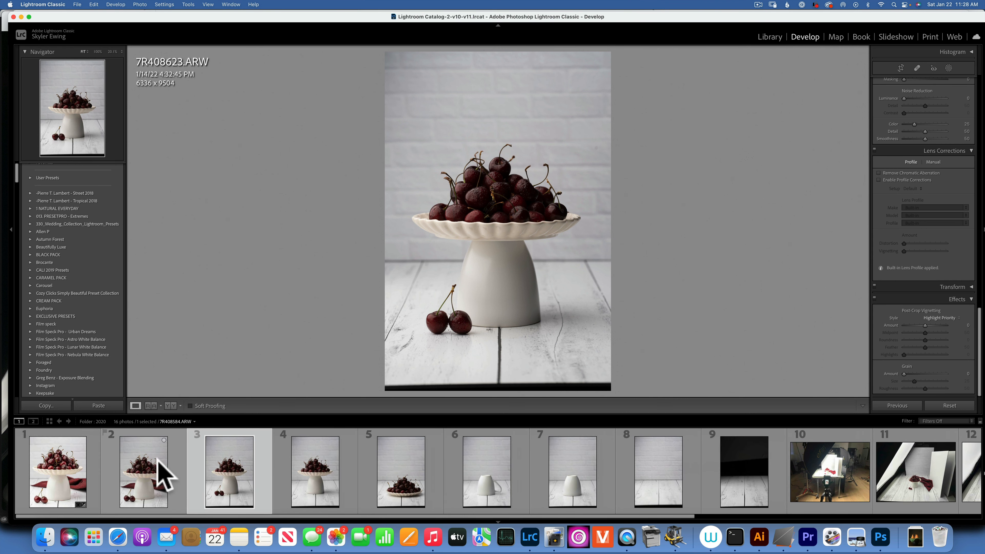
{"action": "left_click", "coordinate": [143, 471]}
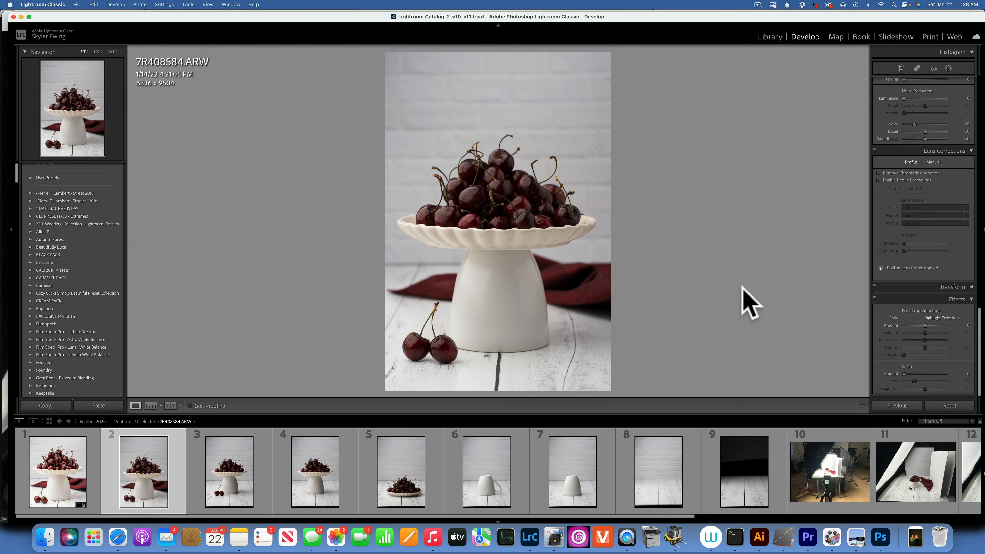
{"action": "mouse_move", "coordinate": [584, 277]}
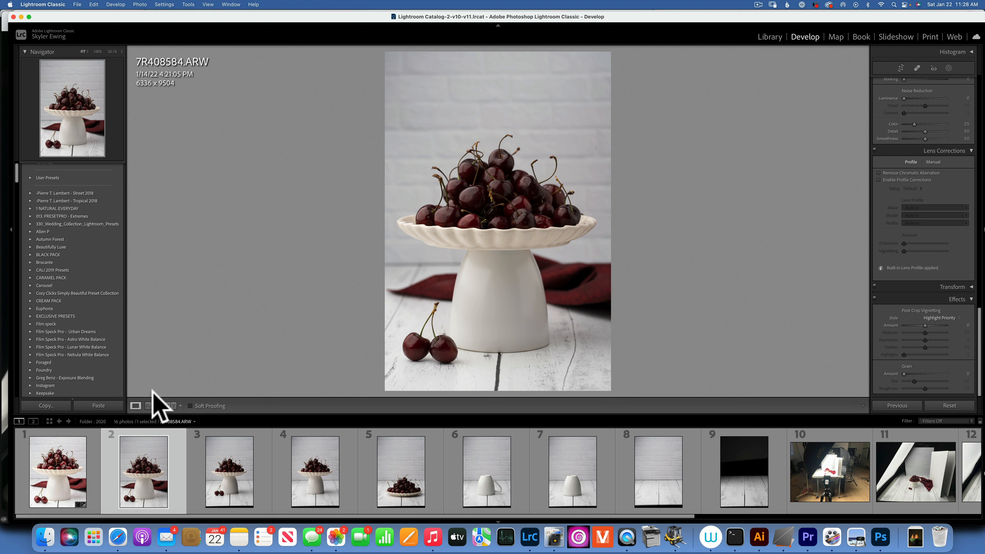
{"action": "left_click", "coordinate": [58, 471]}
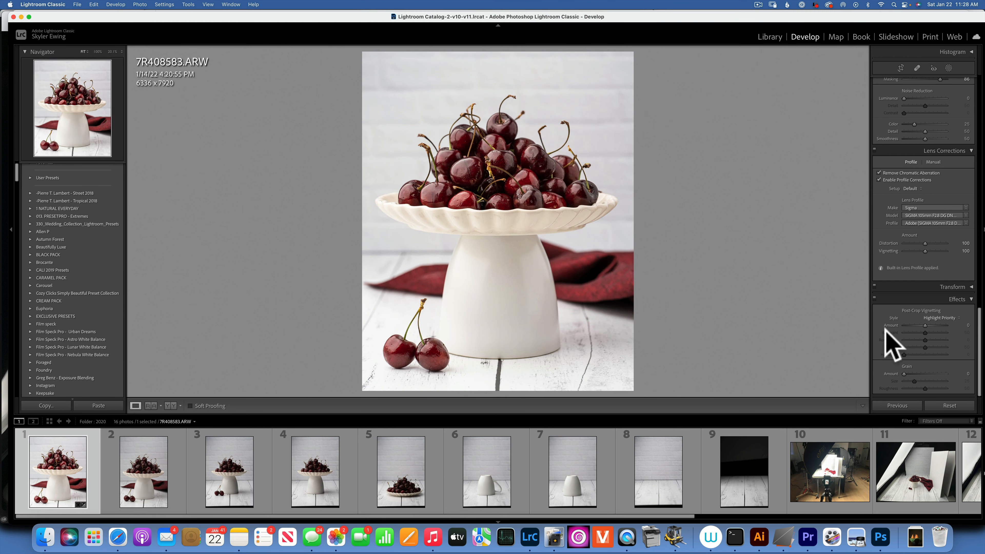
Step: Reset all Develop edits so 7R408583.ARW returns to its original uncropped look
{"action": "left_click", "coordinate": [950, 405]}
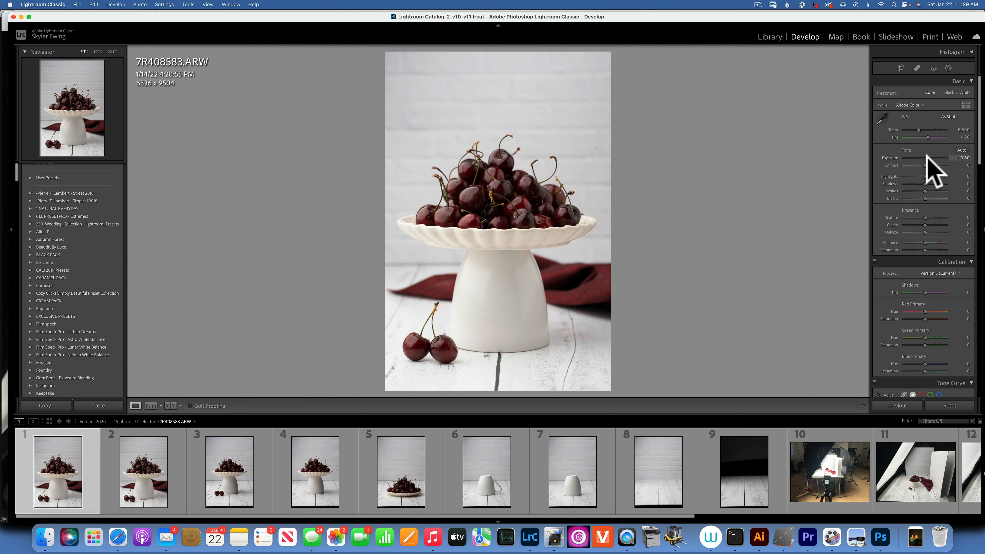
Step: Adjust exposure, raise contrast and pull down the bright highlights on the cherries photo
{"action": "left_click_drag", "start_coordinate": [933, 158], "coordinate": [929, 159]}
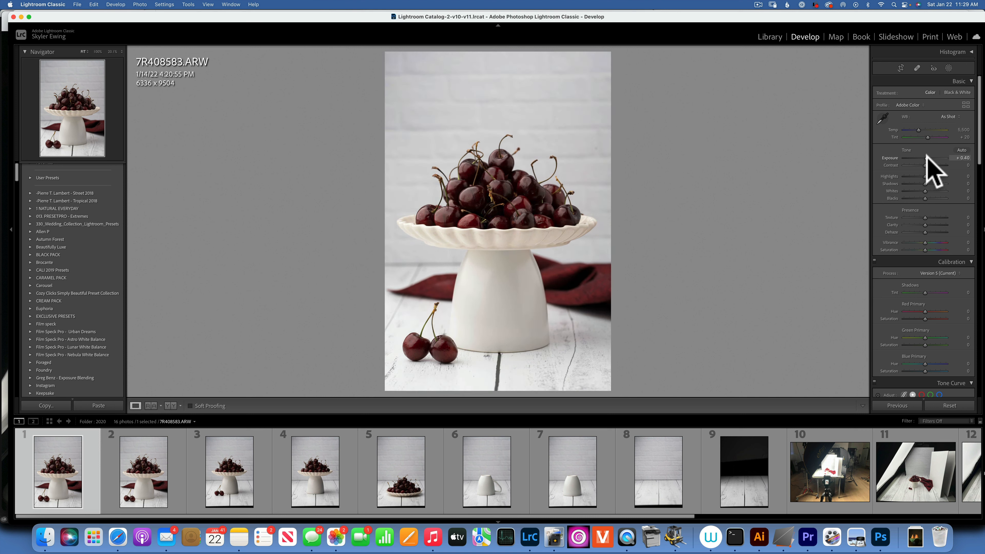
{"action": "left_click_drag", "start_coordinate": [924, 158], "coordinate": [929, 158]}
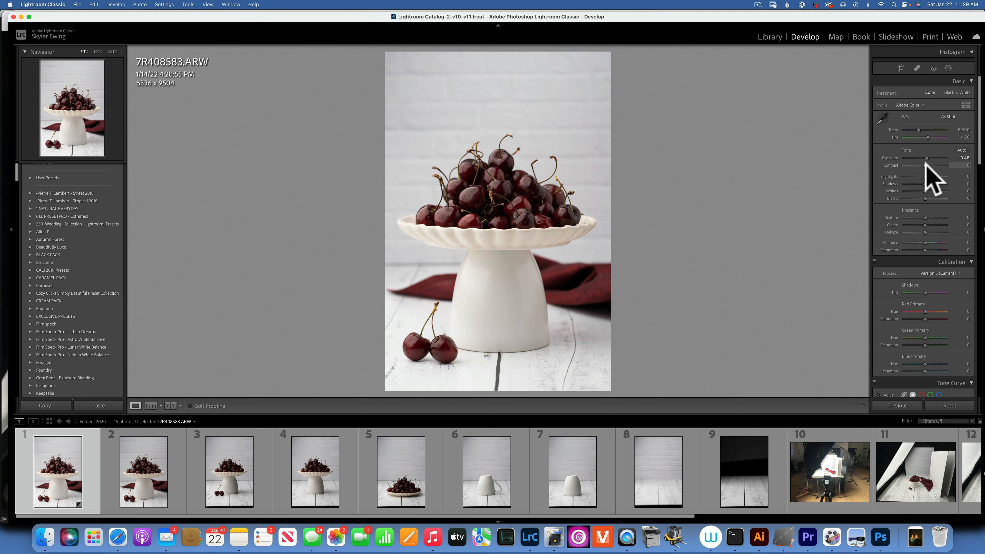
{"action": "left_click_drag", "start_coordinate": [927, 166], "coordinate": [935, 166]}
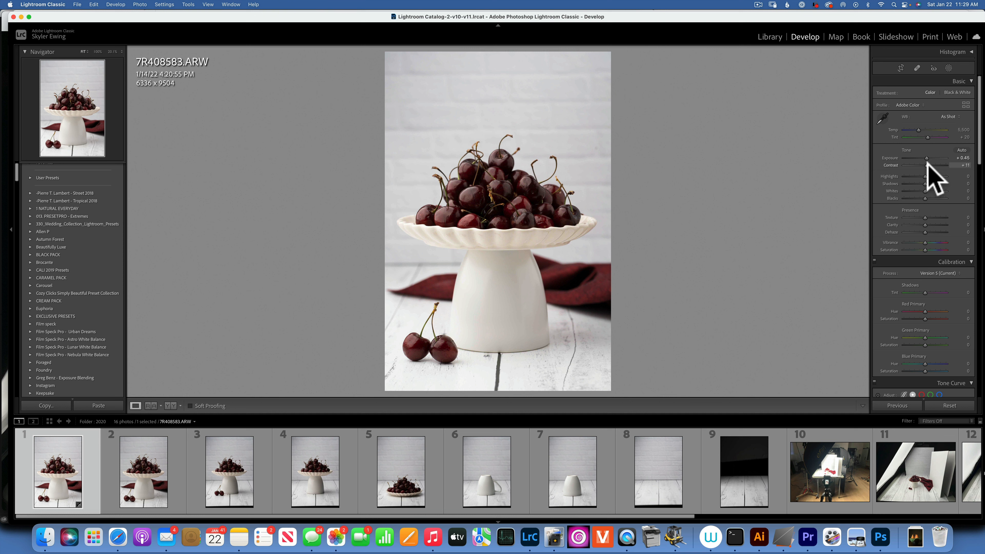
{"action": "left_click_drag", "start_coordinate": [930, 165], "coordinate": [927, 165]}
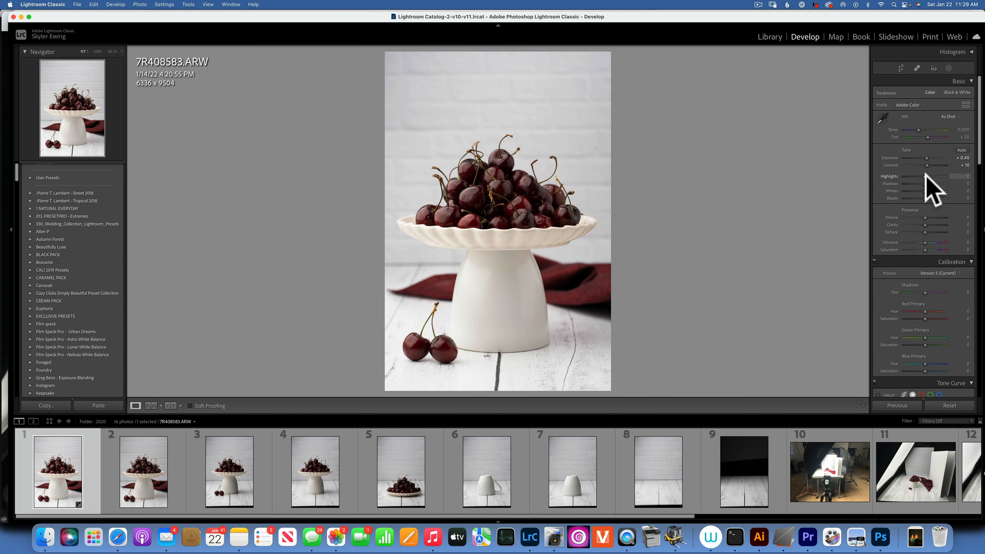
{"action": "left_click_drag", "start_coordinate": [936, 176], "coordinate": [927, 176]}
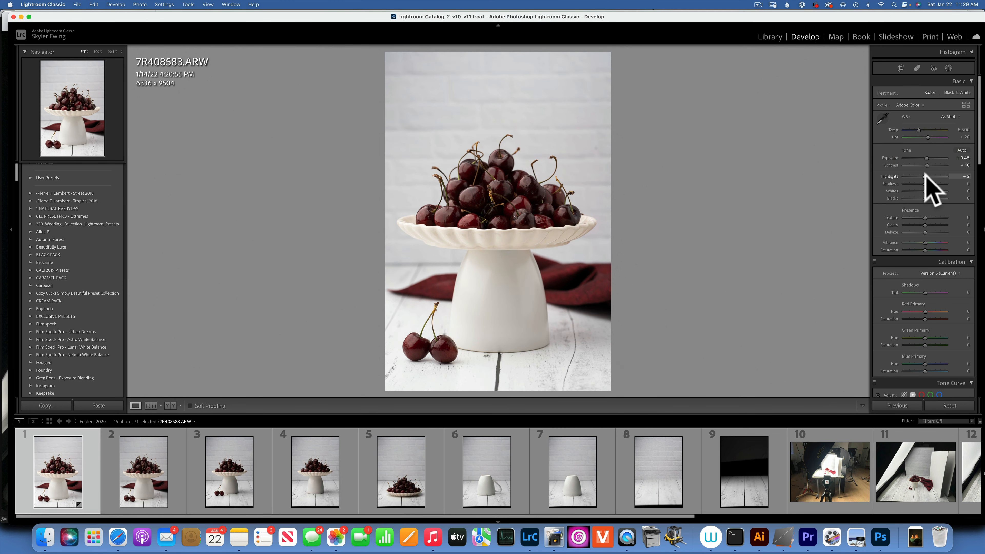
{"action": "left_click_drag", "start_coordinate": [936, 177], "coordinate": [927, 177]}
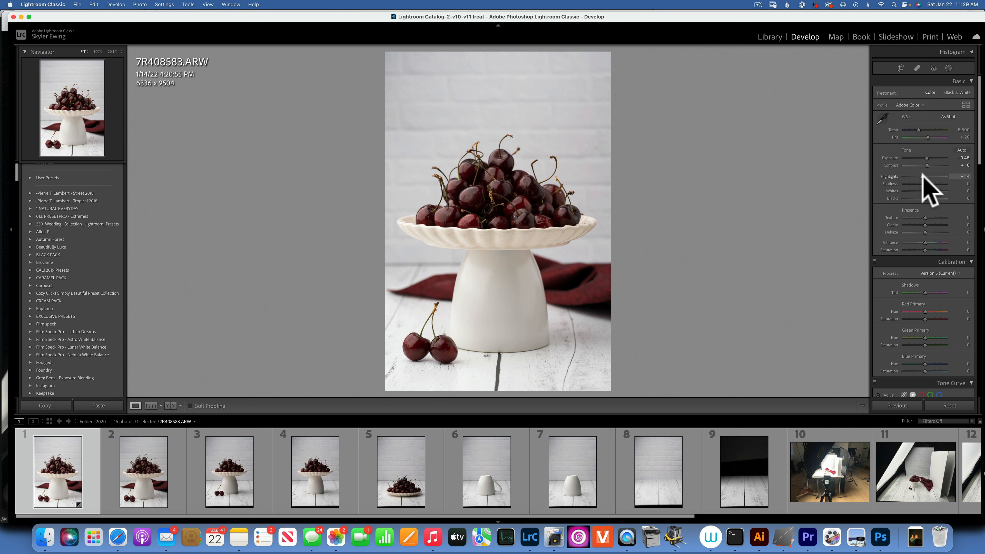
{"action": "left_click_drag", "start_coordinate": [925, 176], "coordinate": [922, 176]}
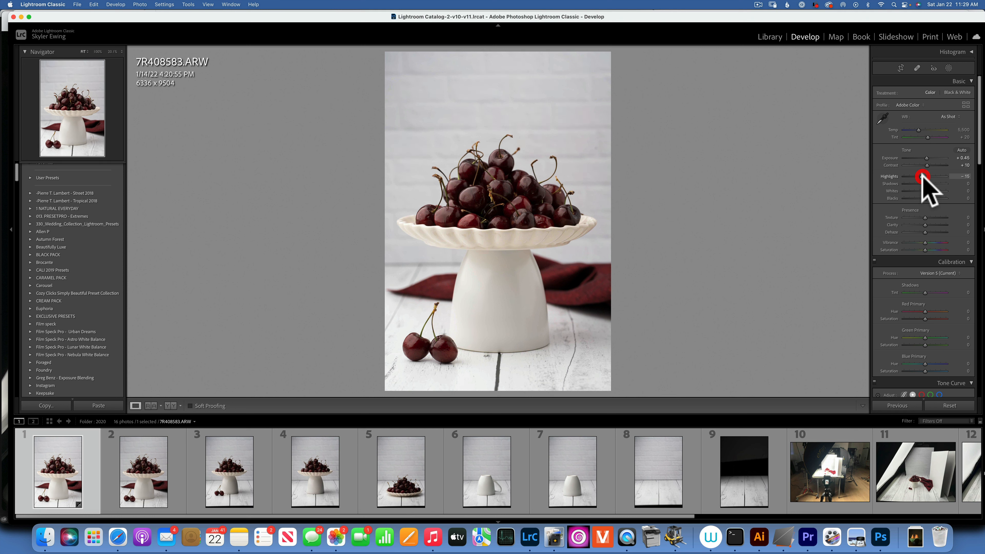
{"action": "mouse_move", "coordinate": [945, 201]}
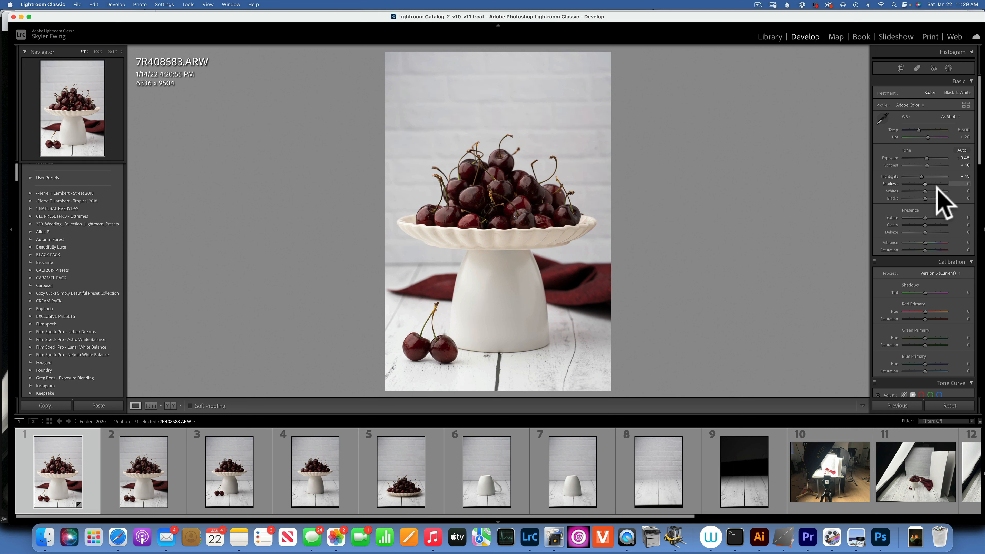
Step: Lift shadows to about +35, whites to +11 and deepen blacks to about -6
{"action": "left_click_drag", "start_coordinate": [926, 187], "coordinate": [936, 188]}
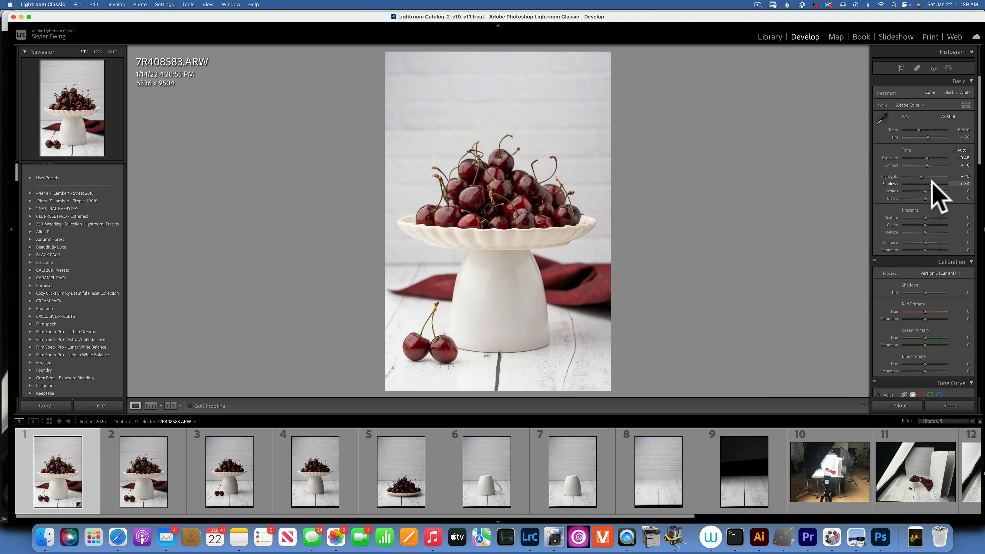
{"action": "left_click_drag", "start_coordinate": [930, 184], "coordinate": [933, 184]}
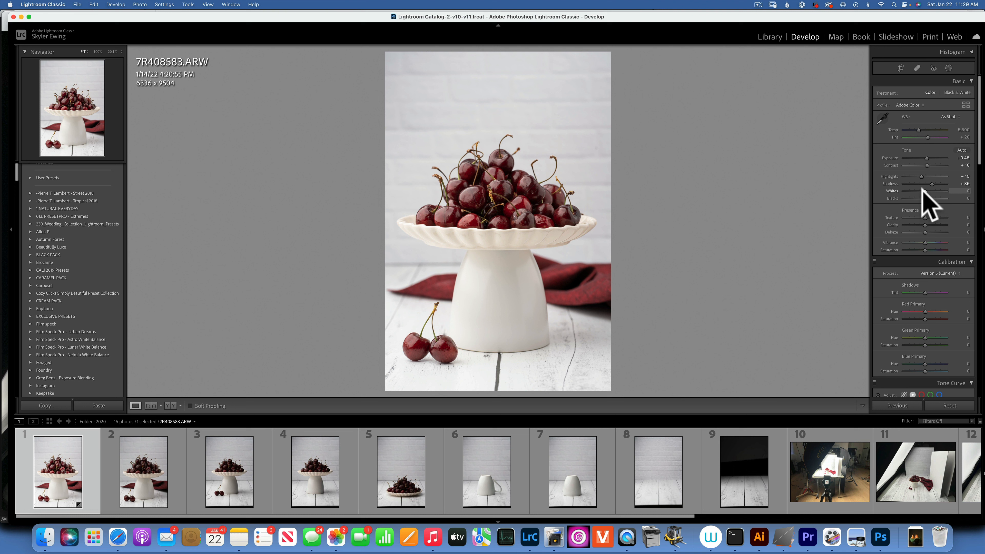
{"action": "left_click_drag", "start_coordinate": [924, 191], "coordinate": [936, 191]}
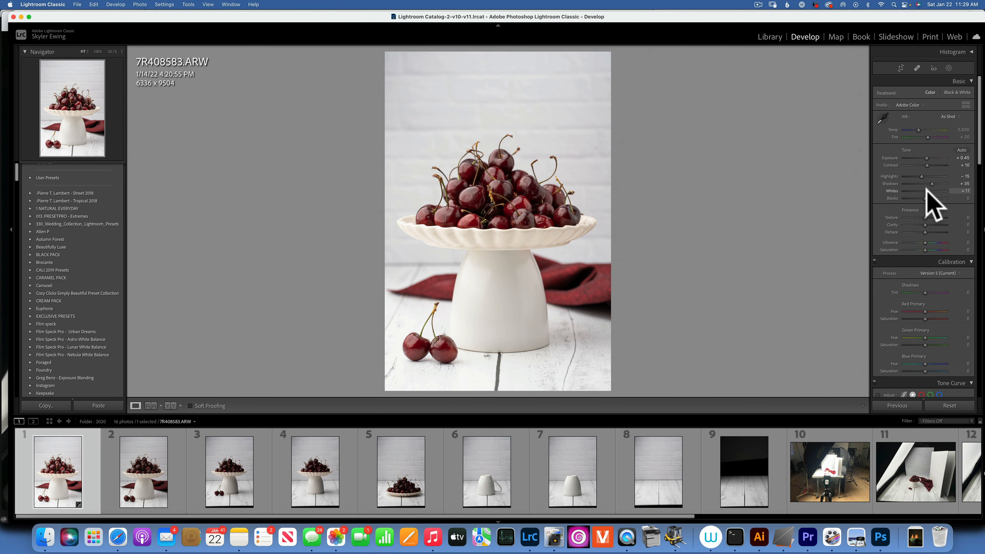
{"action": "left_click_drag", "start_coordinate": [936, 198], "coordinate": [930, 198]}
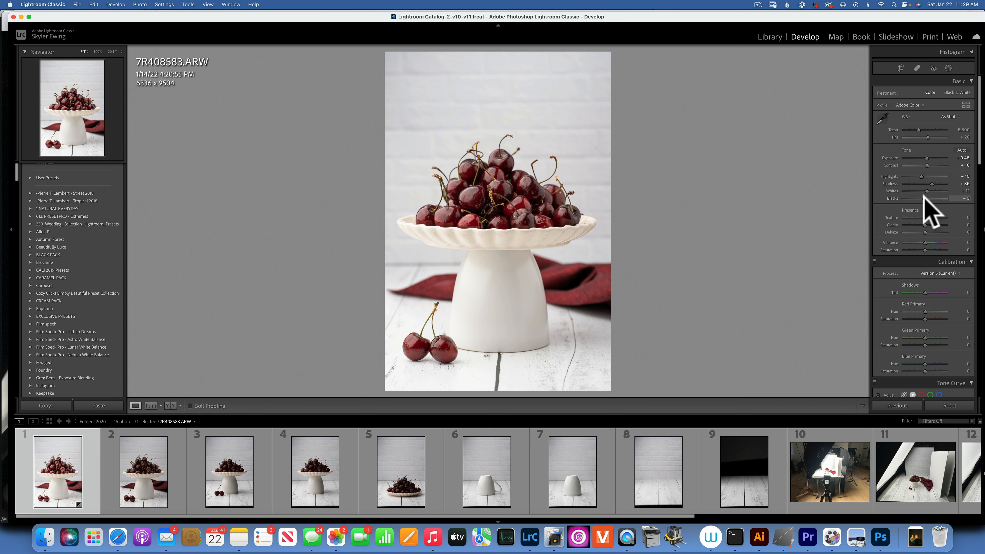
{"action": "left_click_drag", "start_coordinate": [933, 199], "coordinate": [924, 198]}
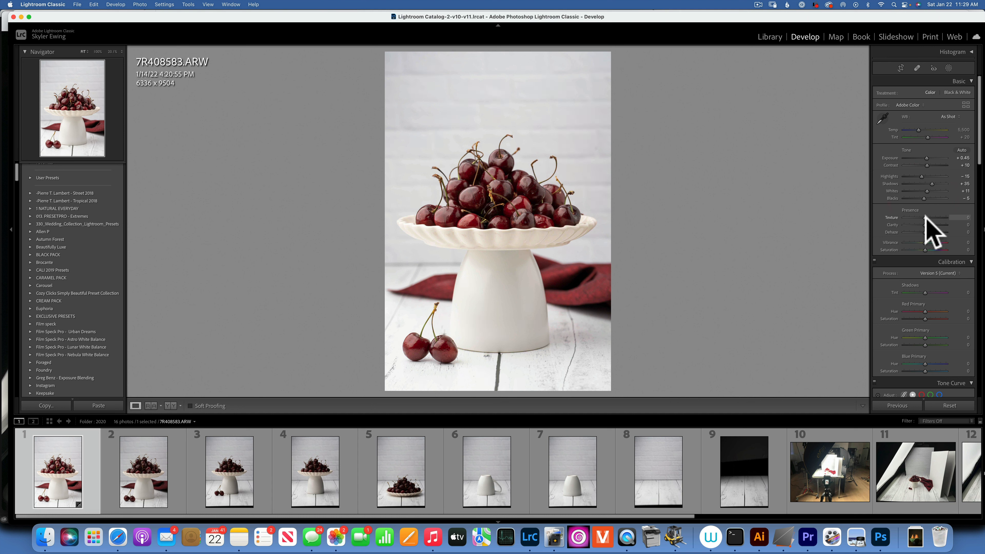
Step: Add texture +19, clarity +16 and vibrance +21 in the Presence section
{"action": "left_click_drag", "start_coordinate": [924, 218], "coordinate": [932, 218]}
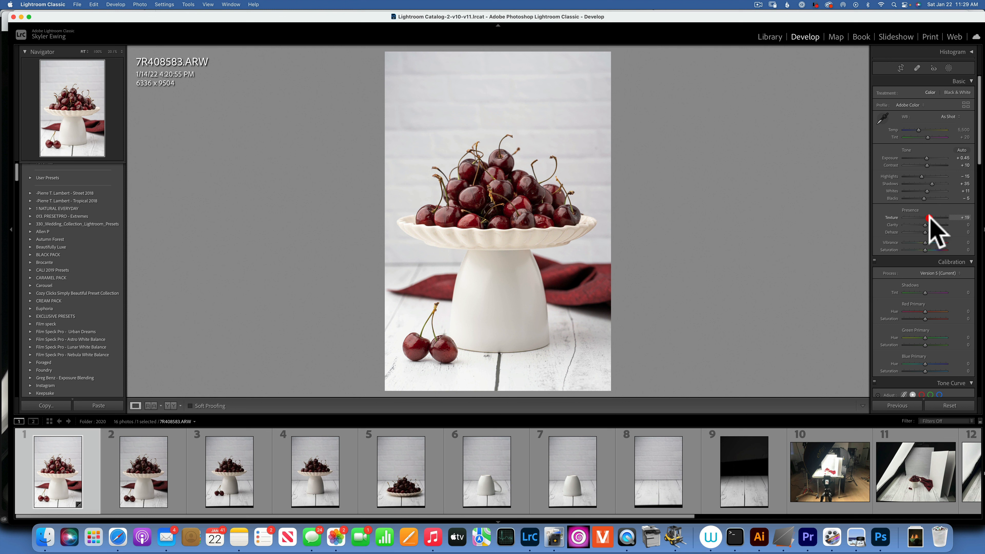
{"action": "left_click_drag", "start_coordinate": [943, 224], "coordinate": [936, 224]}
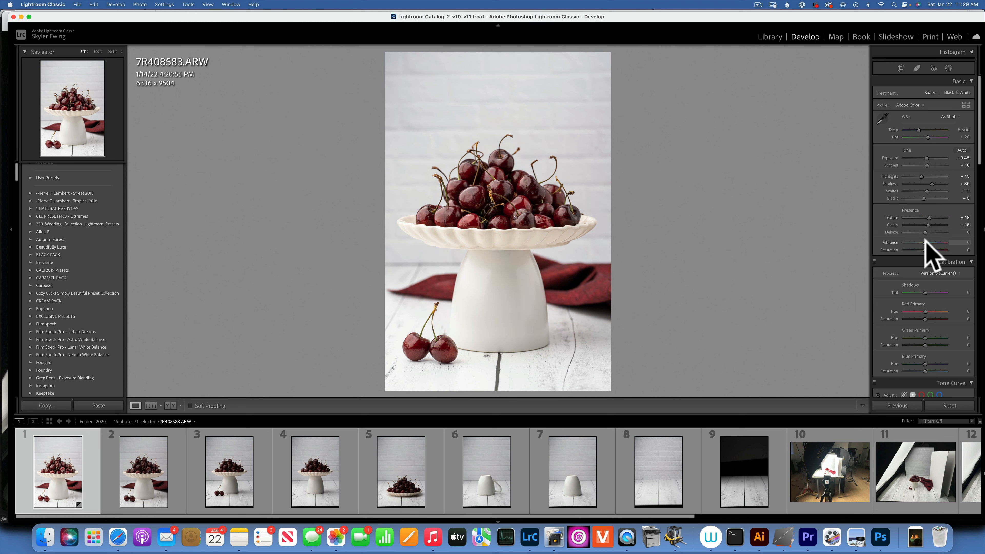
{"action": "left_click_drag", "start_coordinate": [931, 243], "coordinate": [936, 243]}
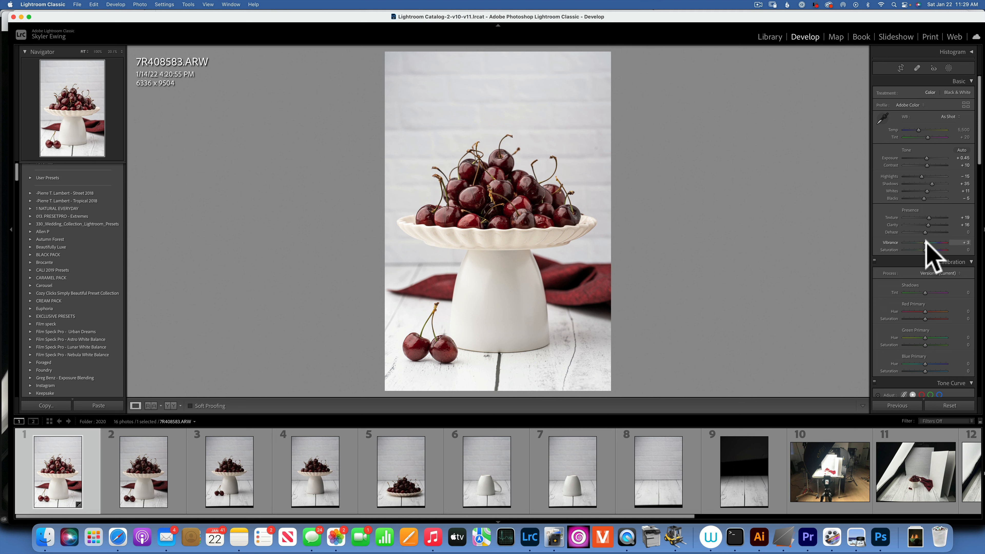
{"action": "left_click_drag", "start_coordinate": [937, 243], "coordinate": [926, 244]}
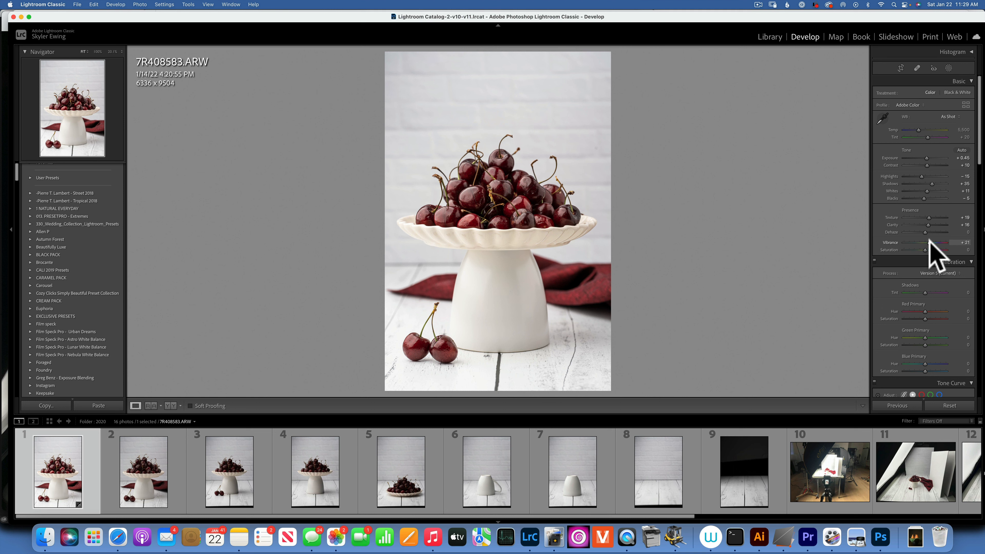
{"action": "scroll", "scroll_direction": "down", "scroll_amount": 3}
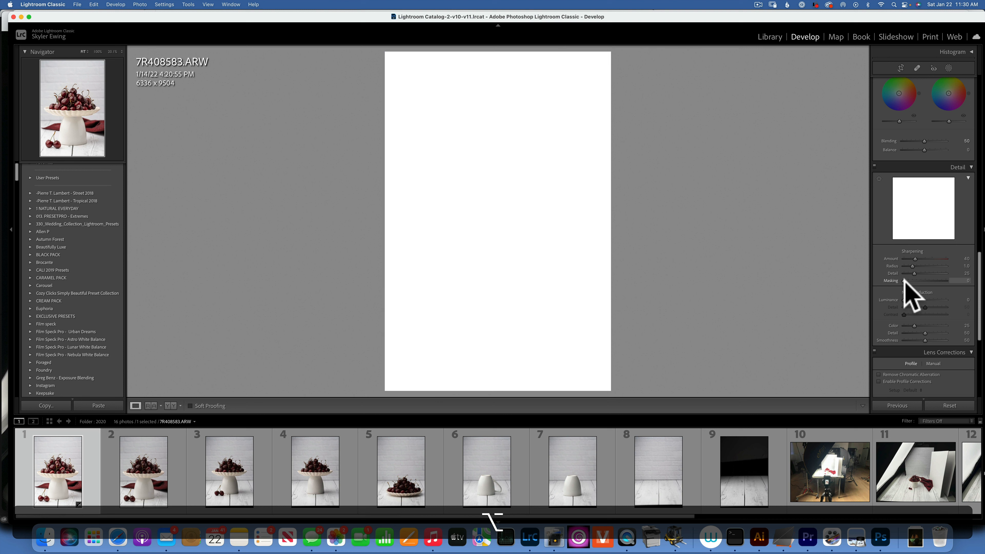
Step: Option-drag sharpening Masking to about 81 so only the cherry and stand edges sharpen
{"action": "left_click_drag", "start_coordinate": [911, 280], "coordinate": [937, 281]}
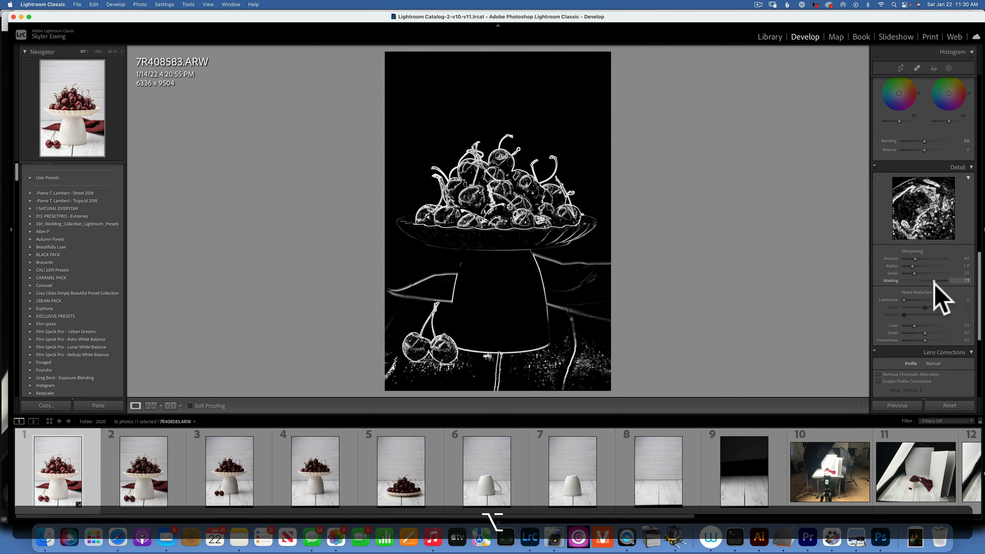
{"action": "left_click_drag", "start_coordinate": [933, 283], "coordinate": [940, 282]}
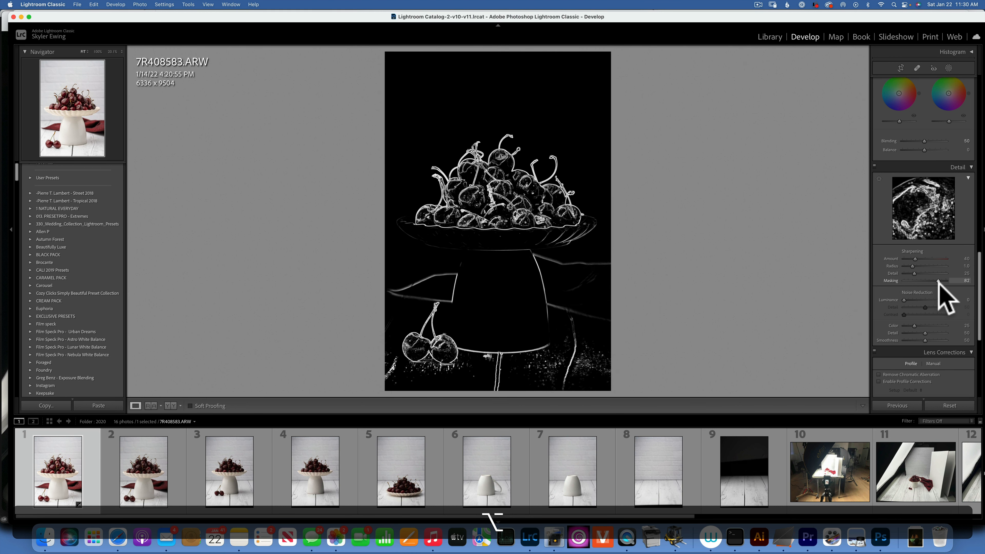
{"action": "left_click_drag", "start_coordinate": [937, 281], "coordinate": [933, 280]}
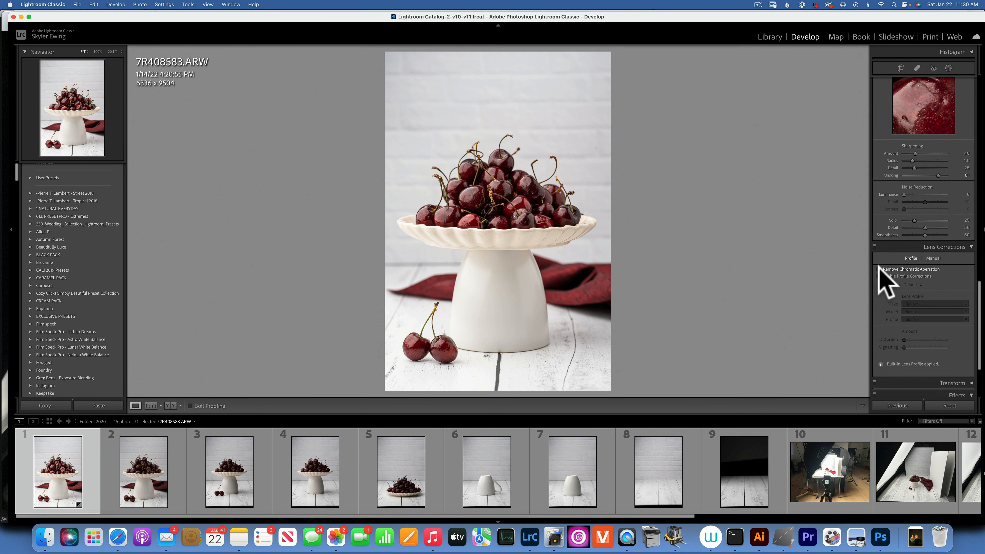
Step: Enable Remove Chromatic Aberration and the Sigma 105mm lens profile correction
{"action": "left_click", "coordinate": [880, 269]}
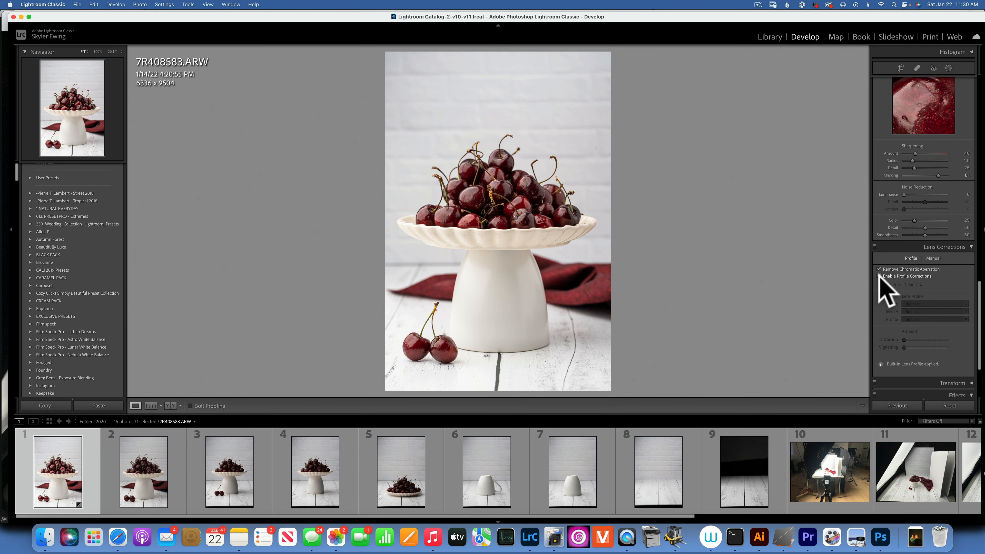
{"action": "left_click", "coordinate": [879, 277]}
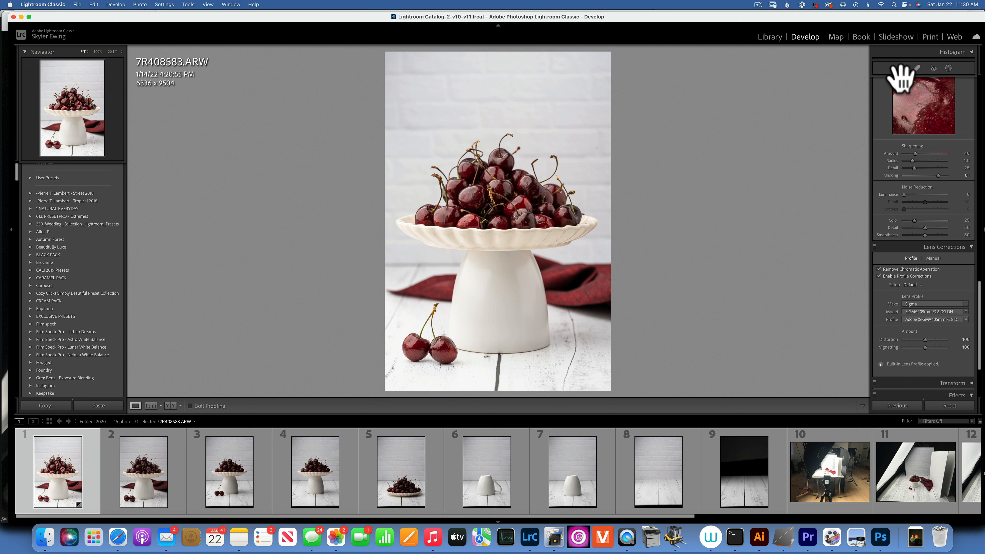
{"action": "mouse_move", "coordinate": [906, 81]}
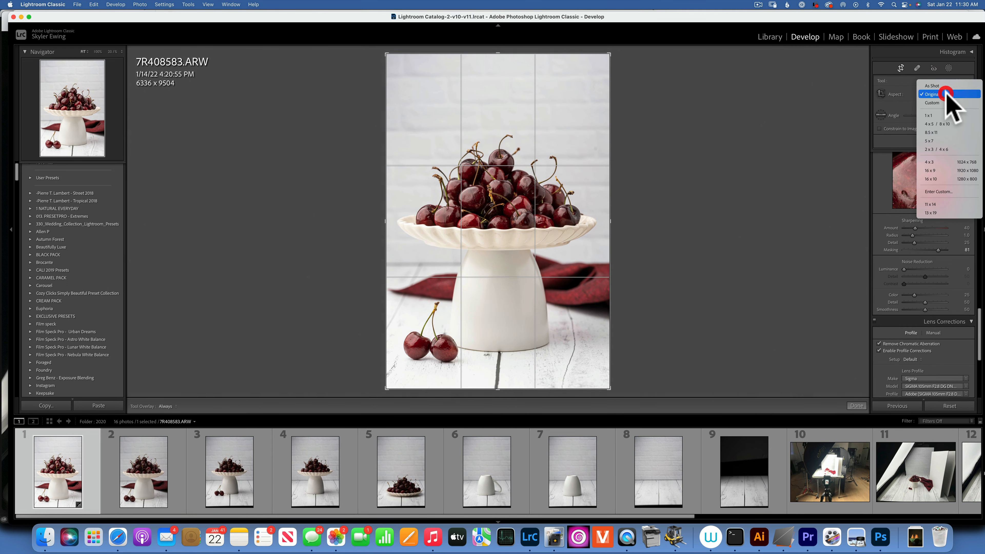
Step: Crop to 4 x 5 / 8 x 10 and position the crop around the cake stand
{"action": "left_click", "coordinate": [940, 124]}
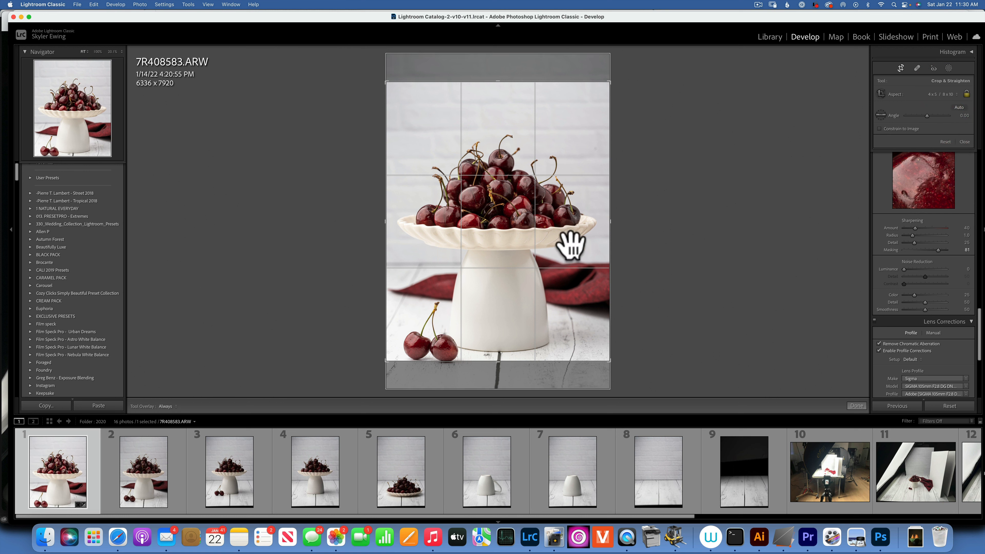
{"action": "left_click_drag", "start_coordinate": [569, 246], "coordinate": [506, 213]}
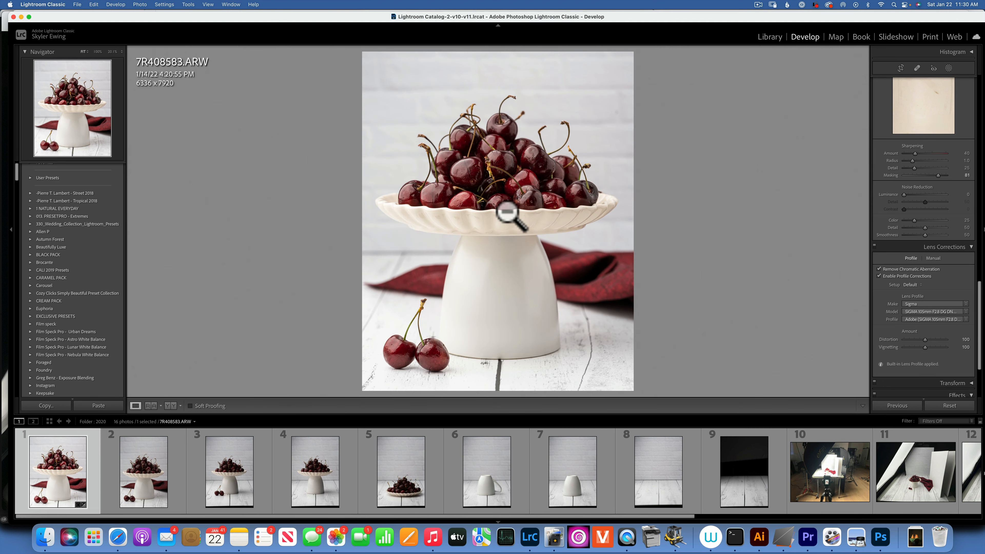
{"action": "mouse_move", "coordinate": [856, 166]}
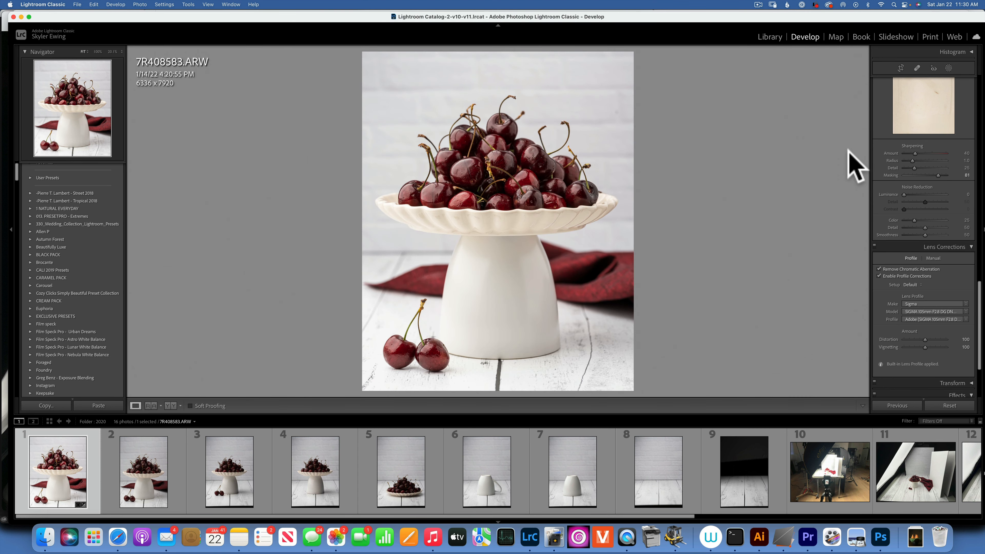
{"action": "mouse_move", "coordinate": [800, 161]}
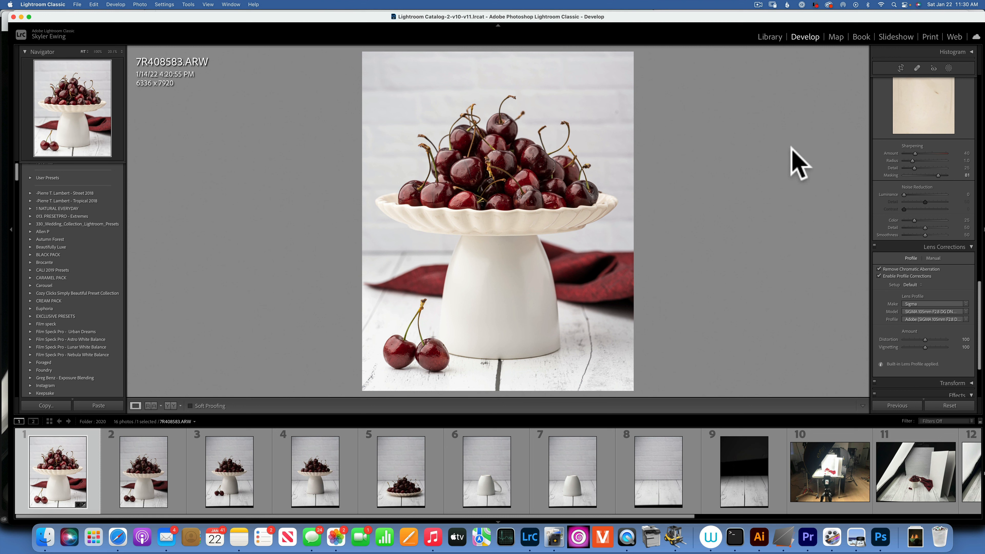